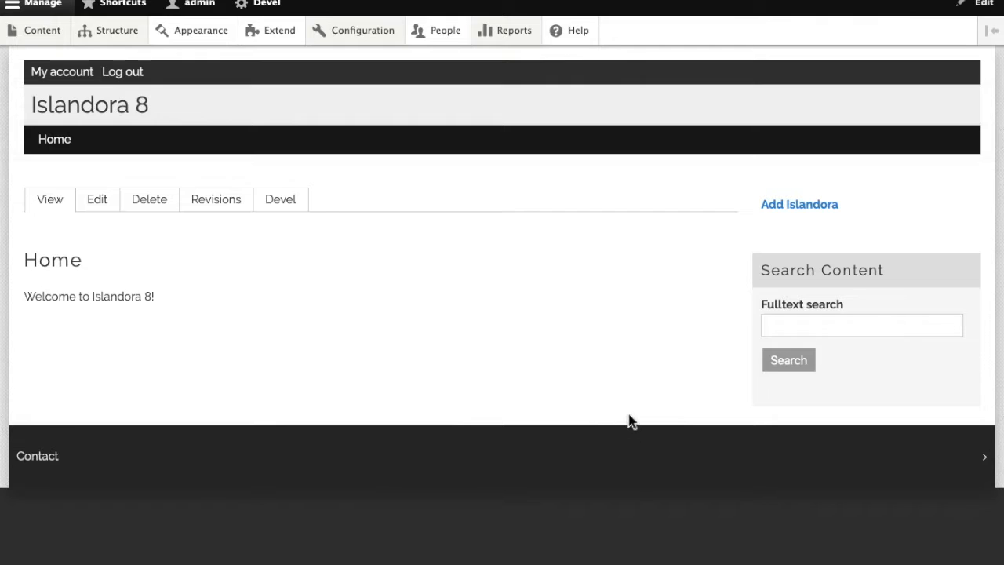
mouse_move(776, 216)
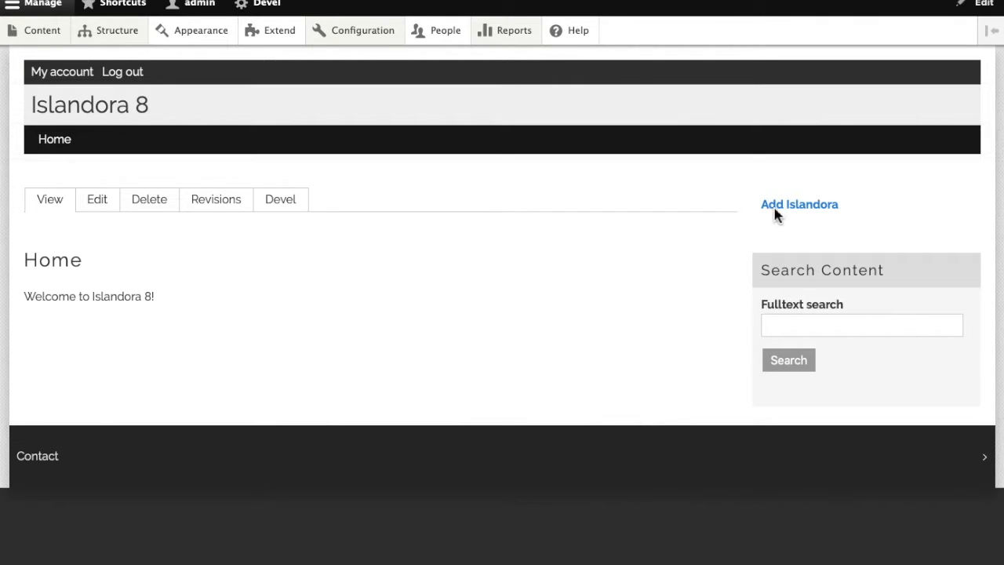
Step: Start a new Repository Item via 'Add Islandora' and review the form's full set of metadata fields
left_click(798, 204)
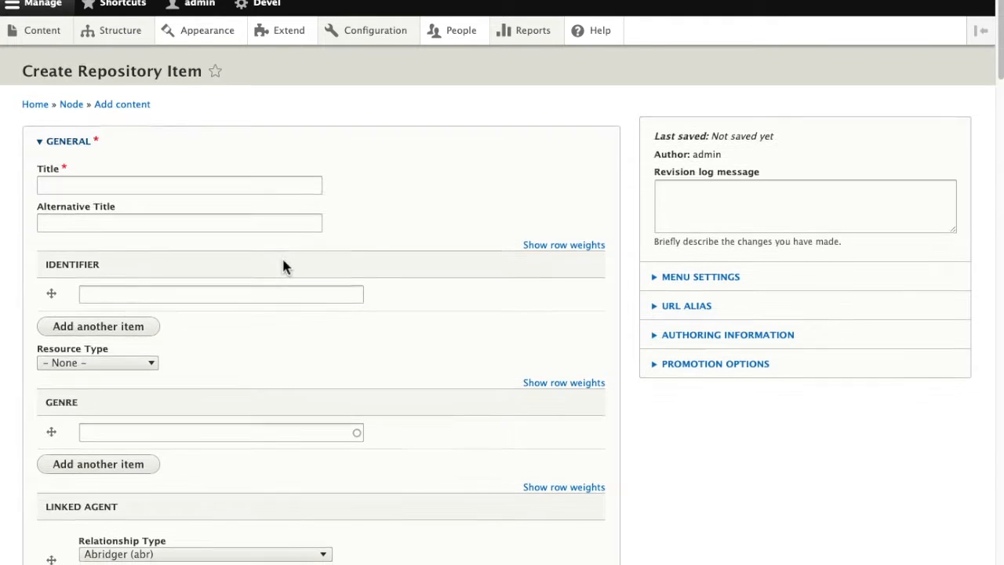
scroll("down", 3)
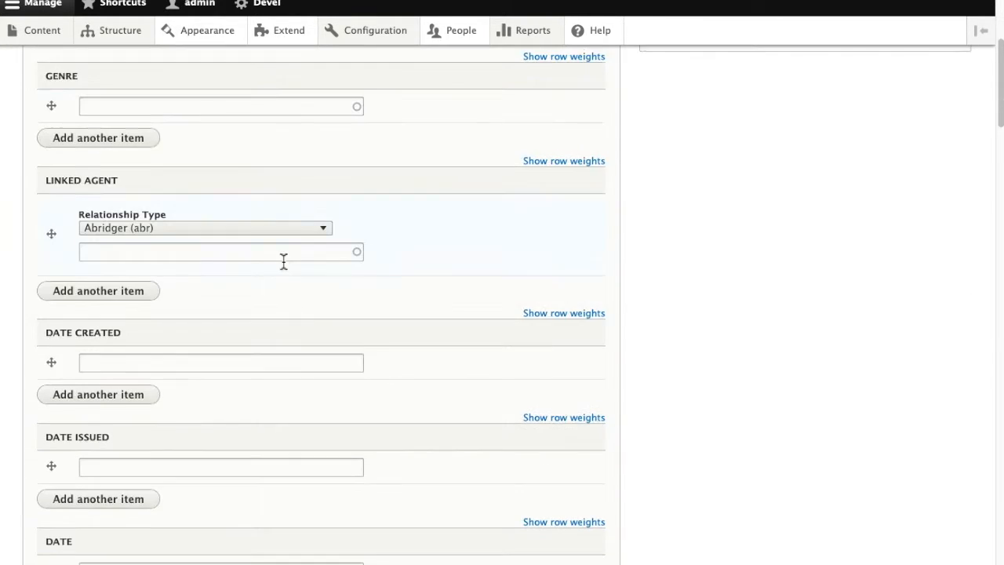
scroll("down", 3)
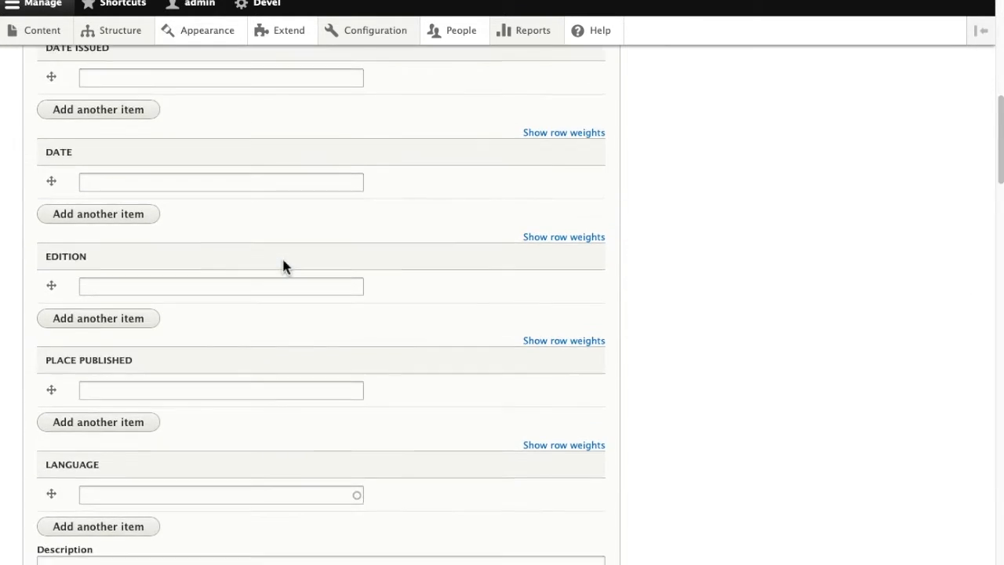
scroll("down", 3)
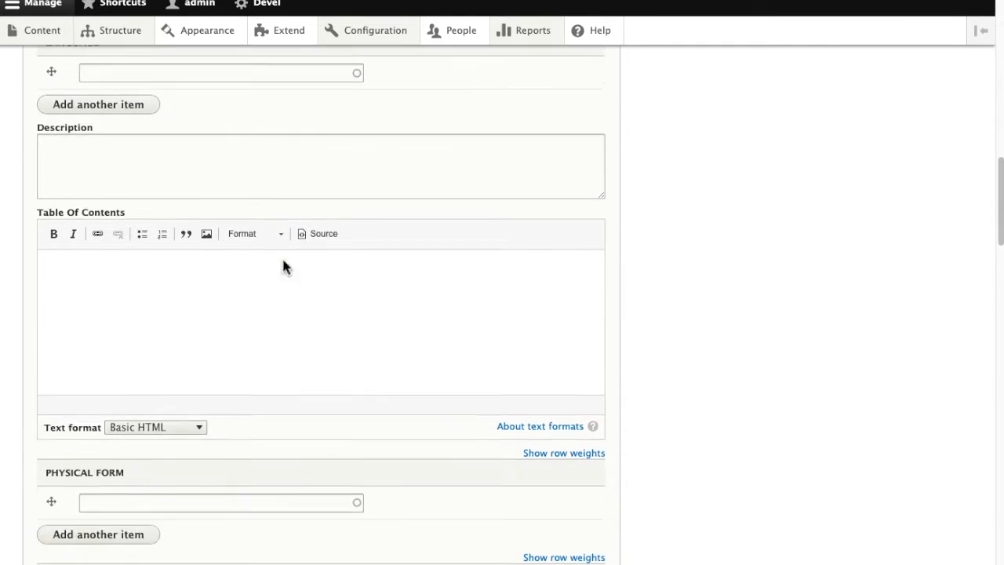
scroll("down", 3)
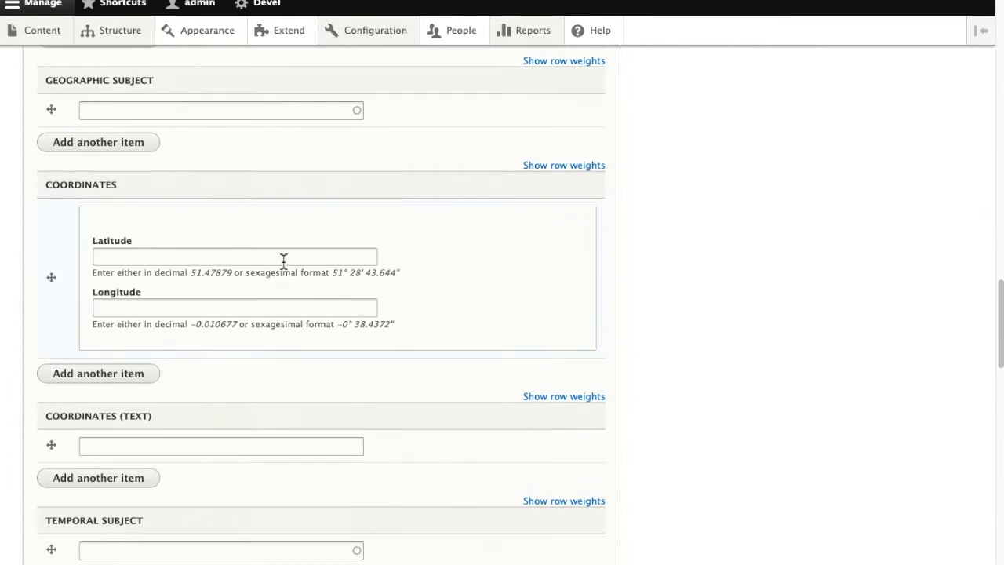
scroll("down", 3)
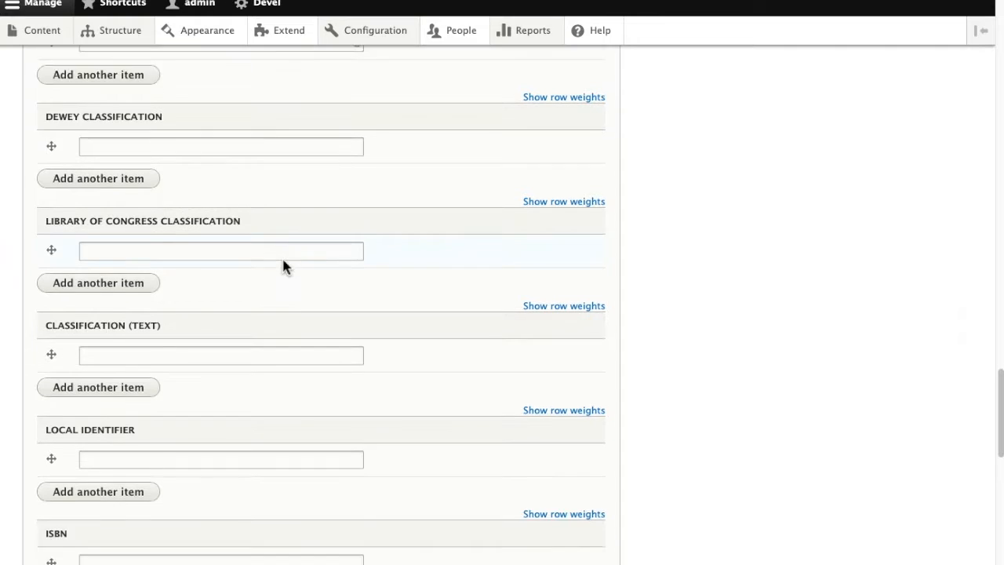
scroll("down", 3)
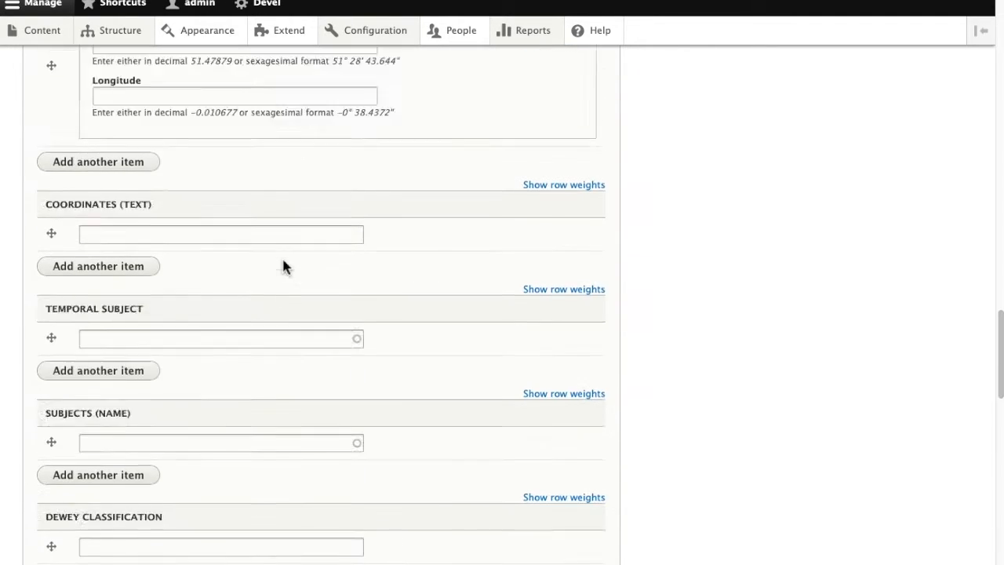
scroll("up", 3)
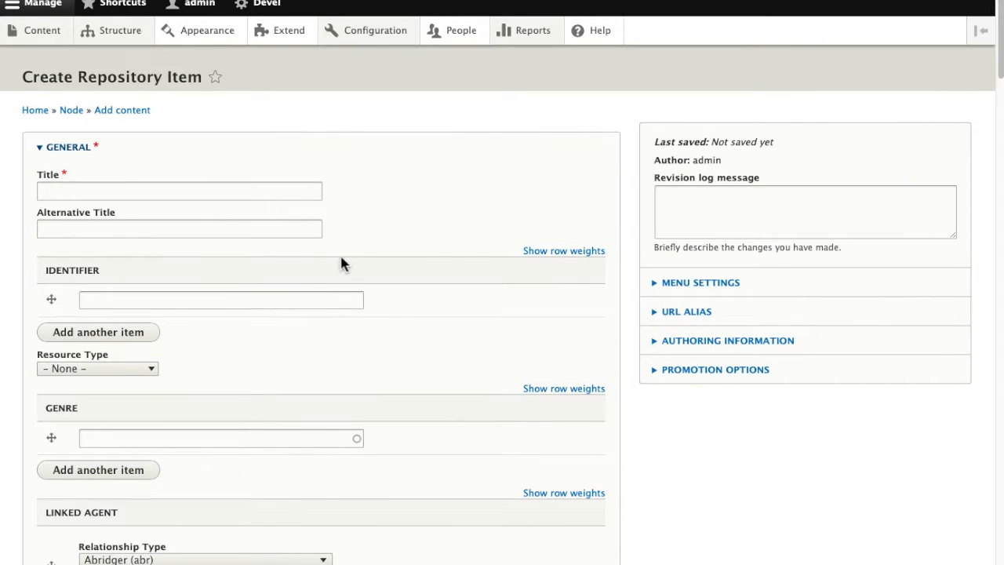
Step: Go to Structure > Content types, listing Article, Basic page and Repository Item
left_click(120, 29)
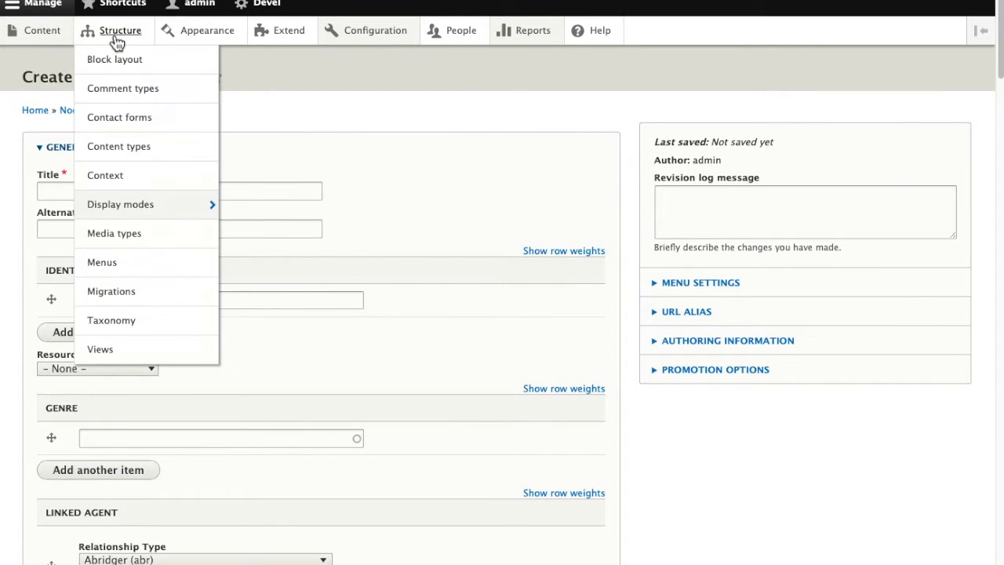
left_click(121, 30)
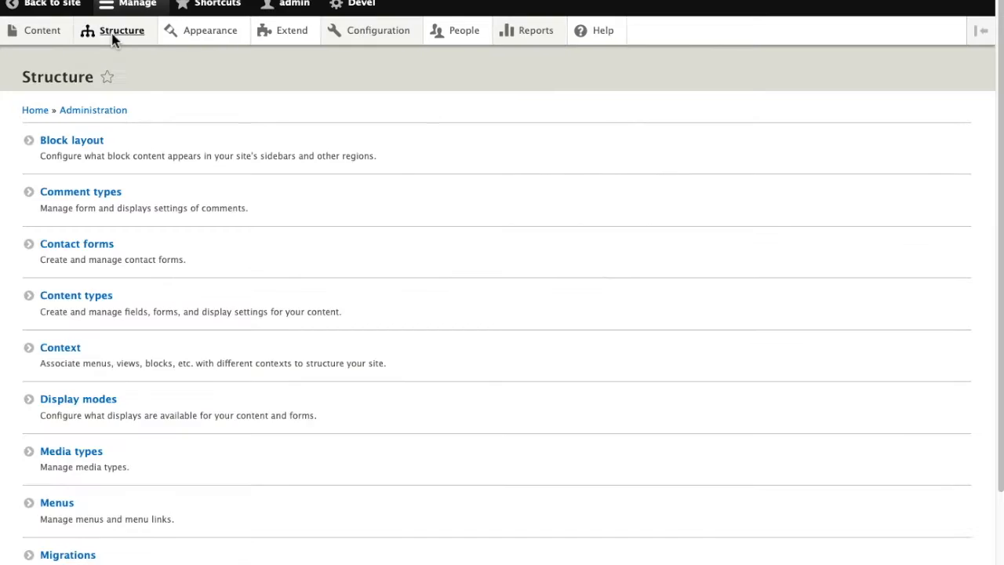
mouse_move(182, 301)
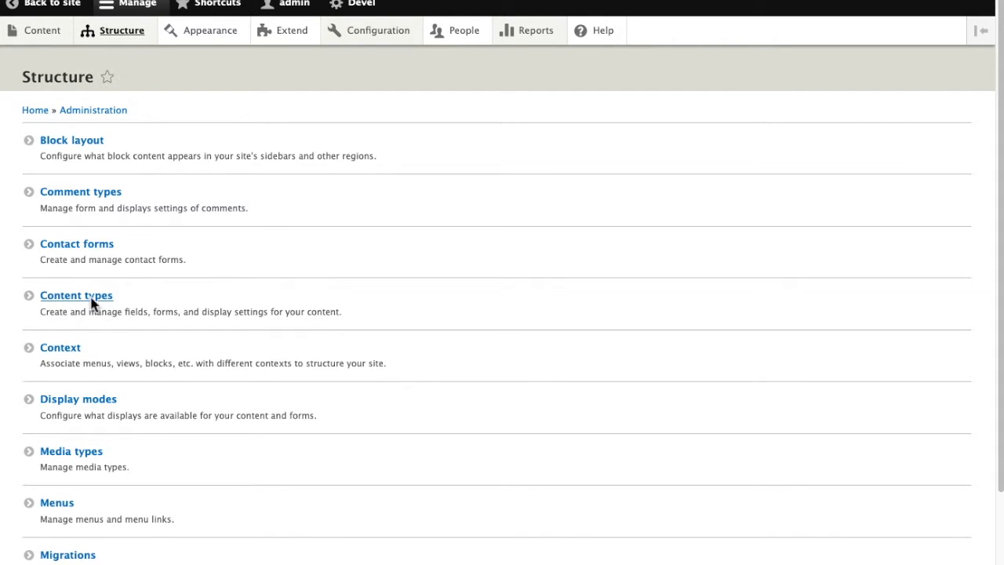
left_click(75, 295)
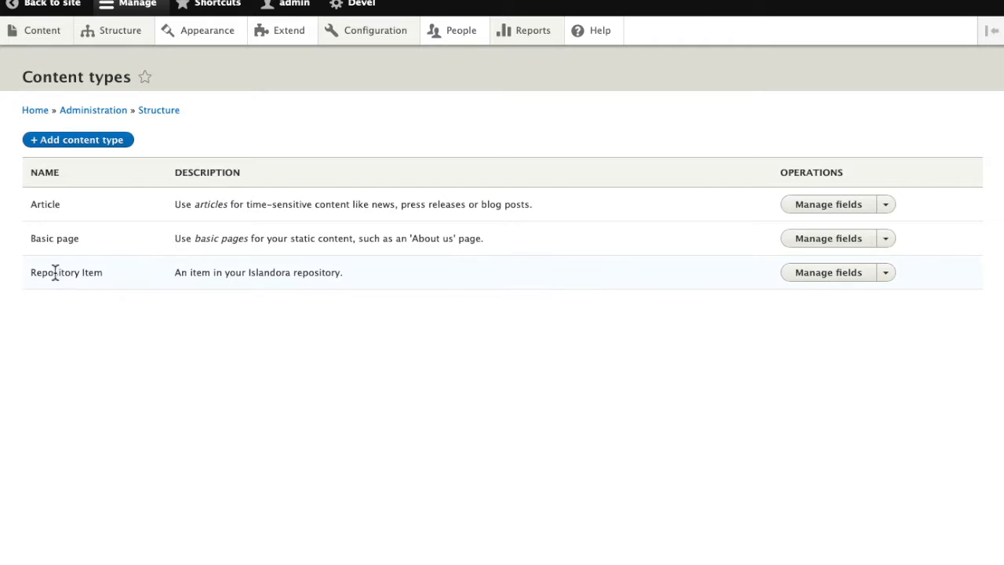
mouse_move(72, 282)
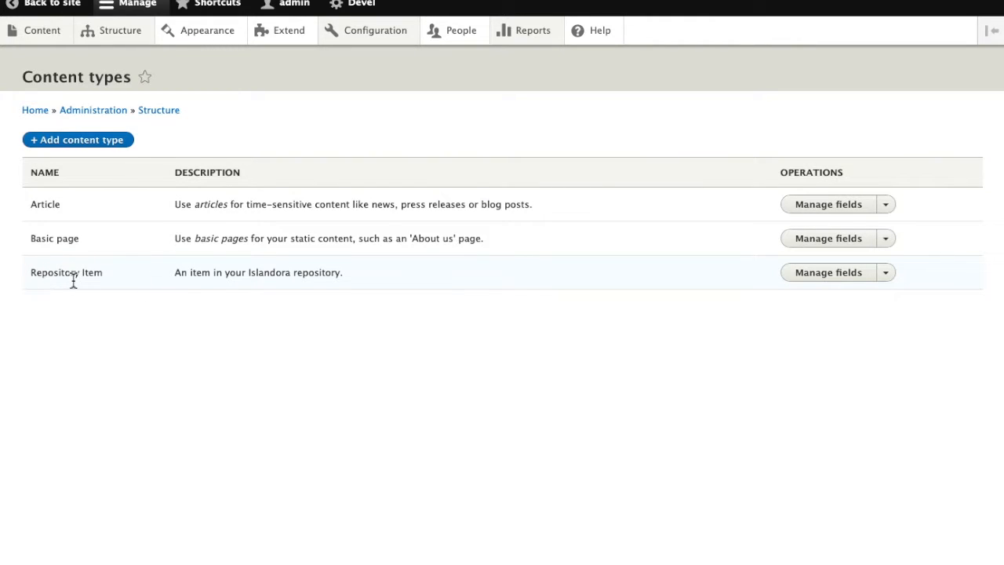
mouse_move(850, 282)
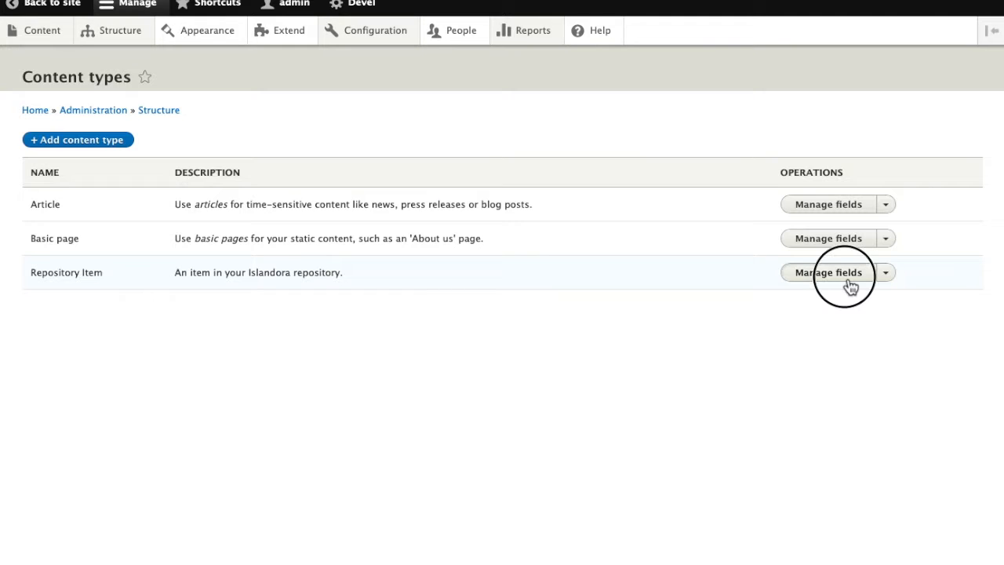
Step: Review the Repository Item's Manage fields list from Access Control through Weight
left_click(827, 273)
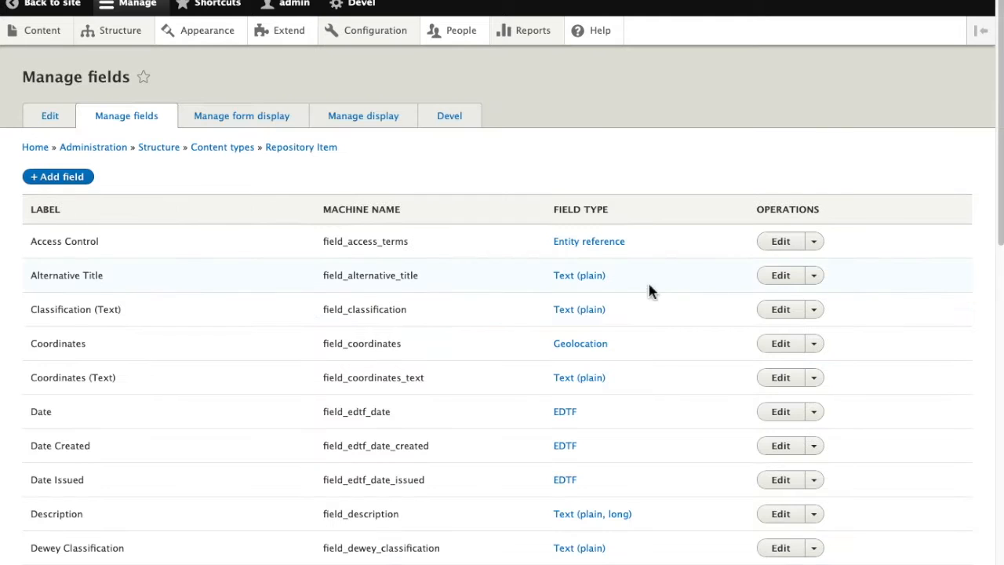
mouse_move(192, 263)
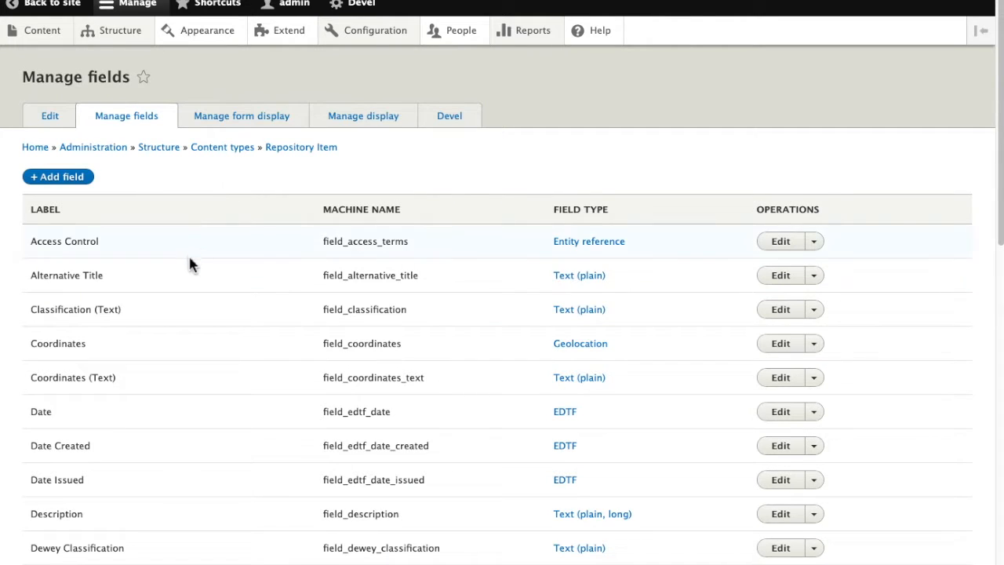
scroll("down", 3)
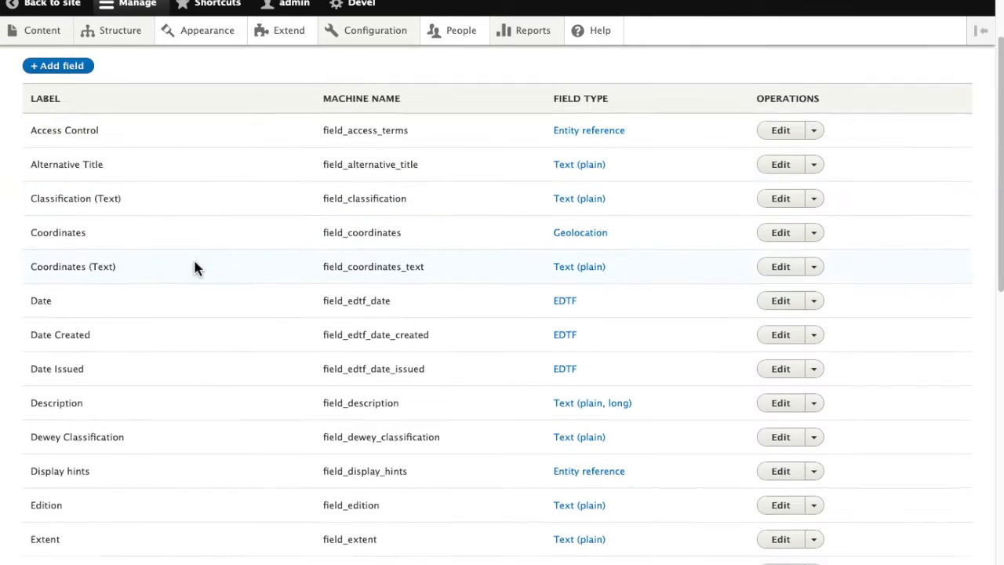
scroll("down", 3)
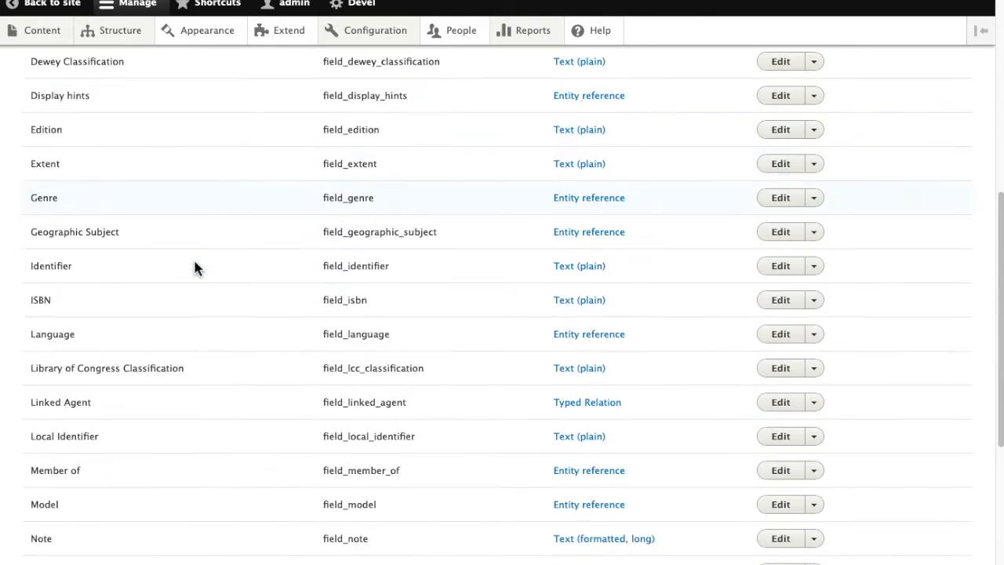
scroll("down", 3)
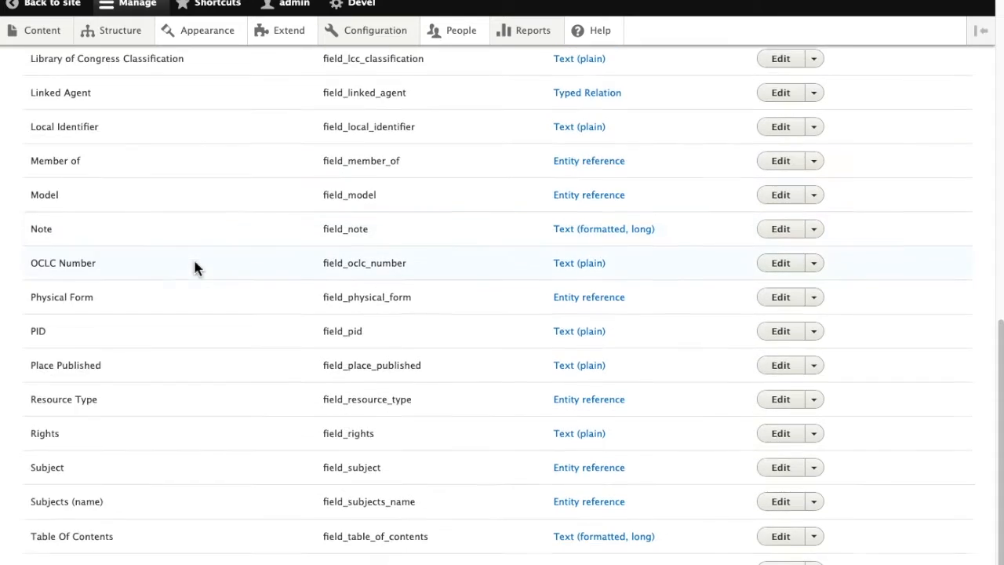
scroll("down", 3)
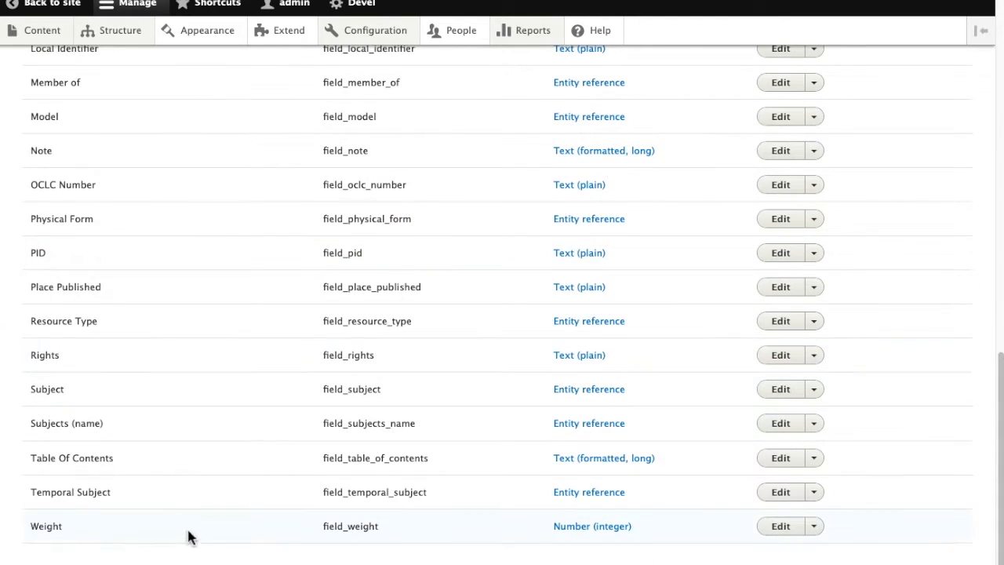
scroll("up", 3)
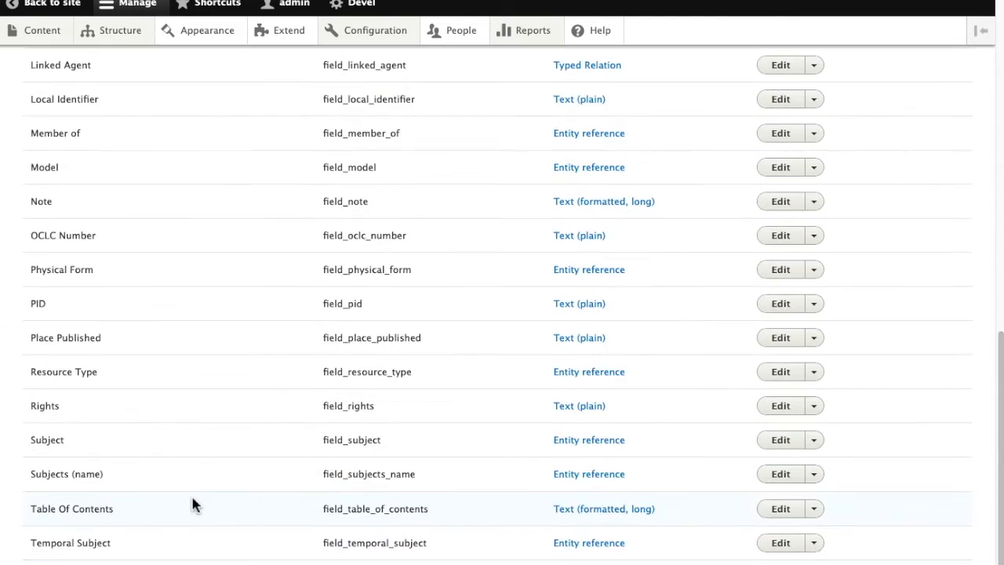
scroll("up", 3)
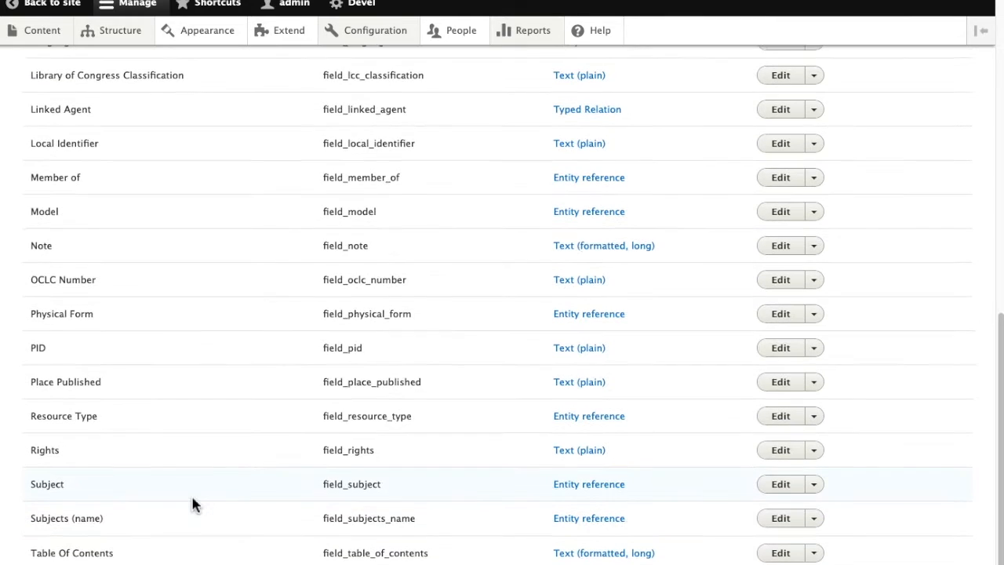
scroll("up", 3)
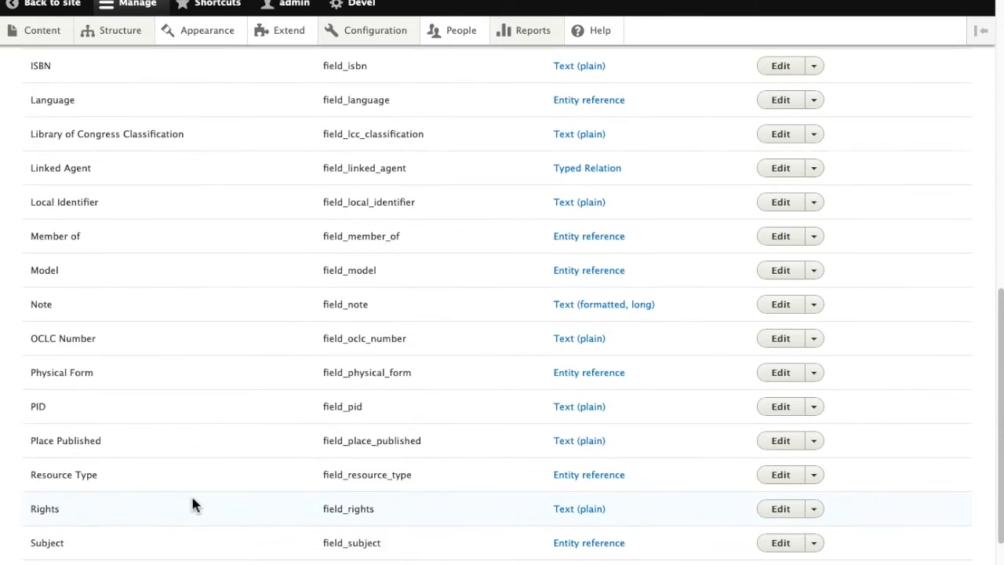
scroll("up", 3)
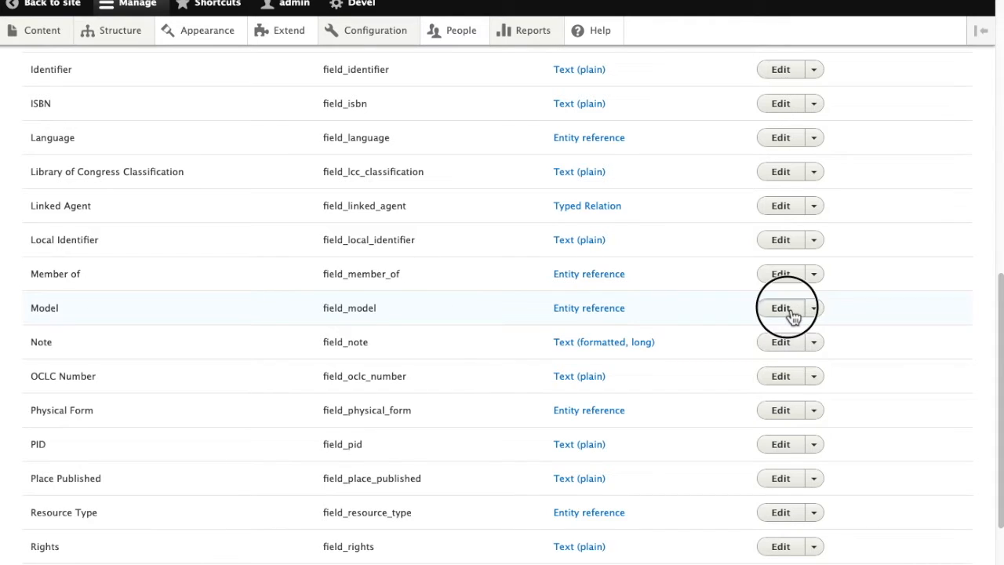
Step: In the Model field settings, set the default value to Image
left_click(779, 308)
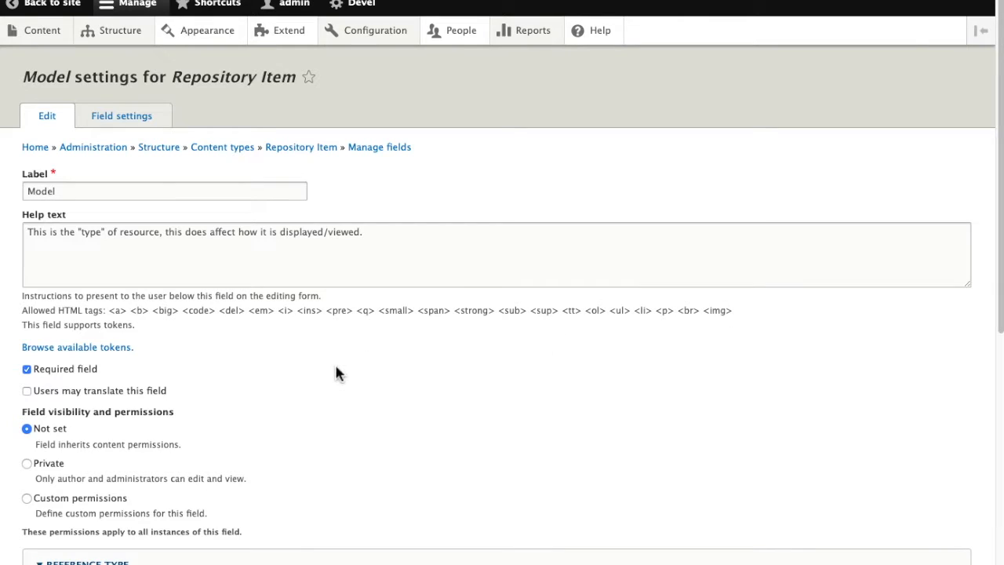
scroll("down", 3)
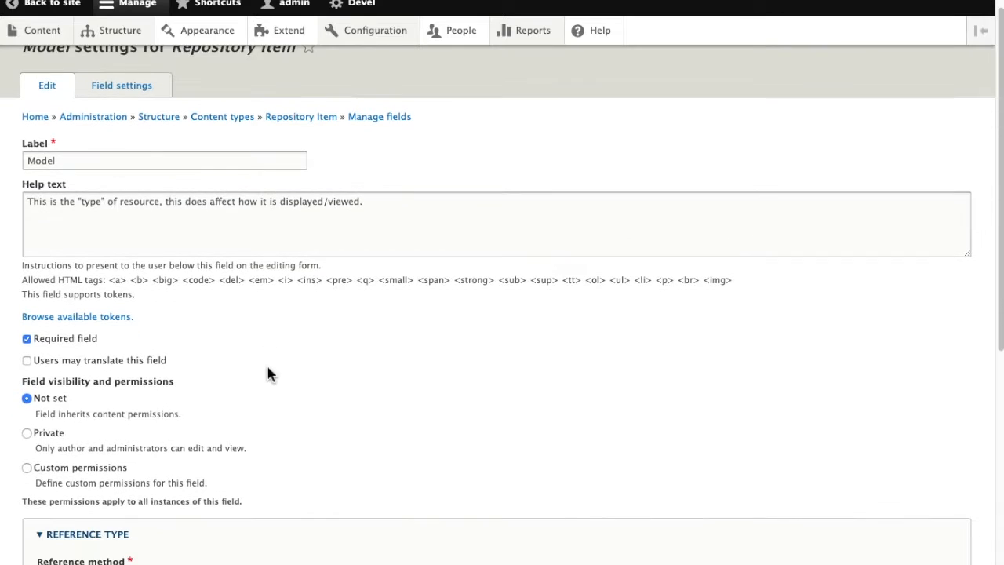
scroll("down", 3)
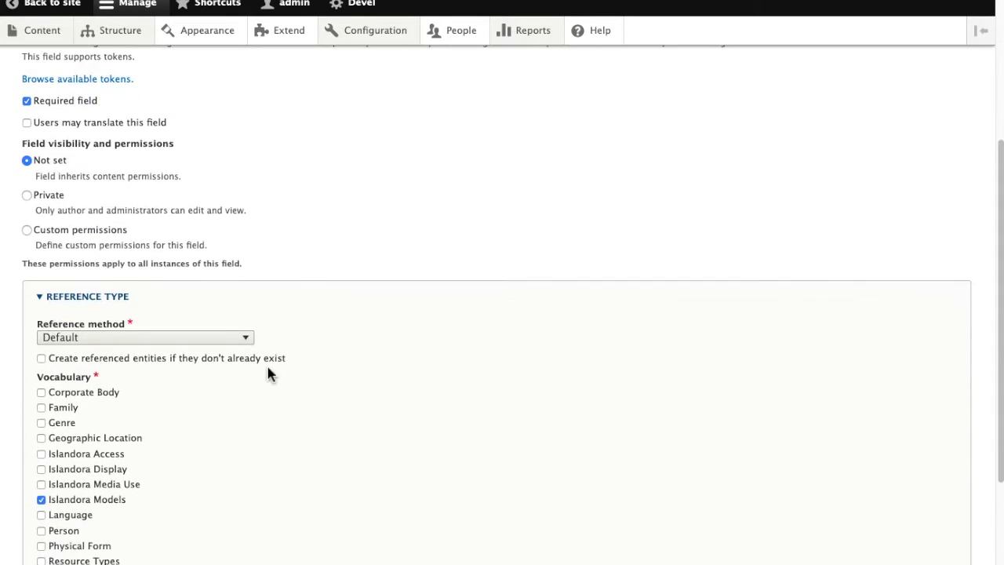
scroll("down", 3)
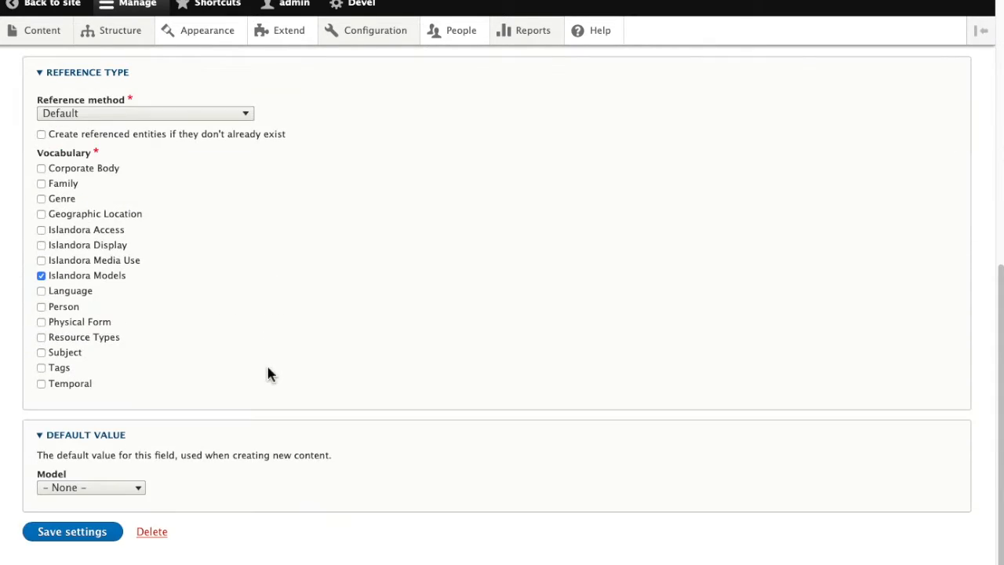
left_click(90, 486)
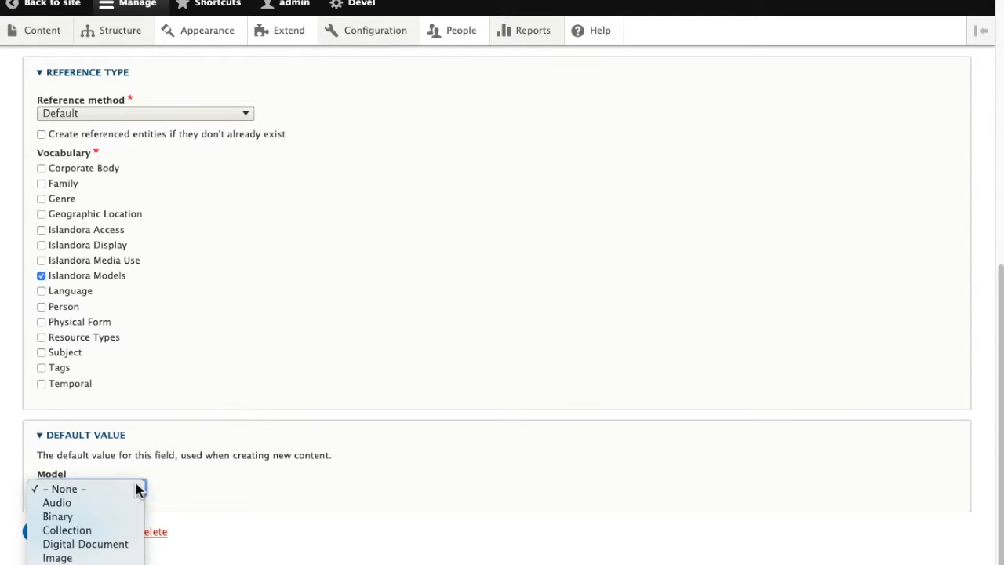
mouse_move(60, 559)
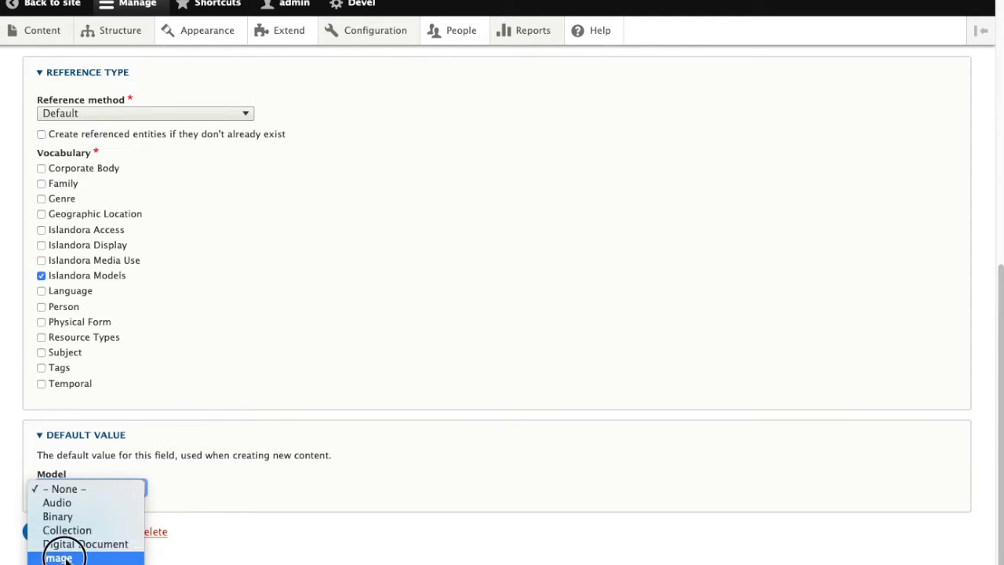
left_click(59, 557)
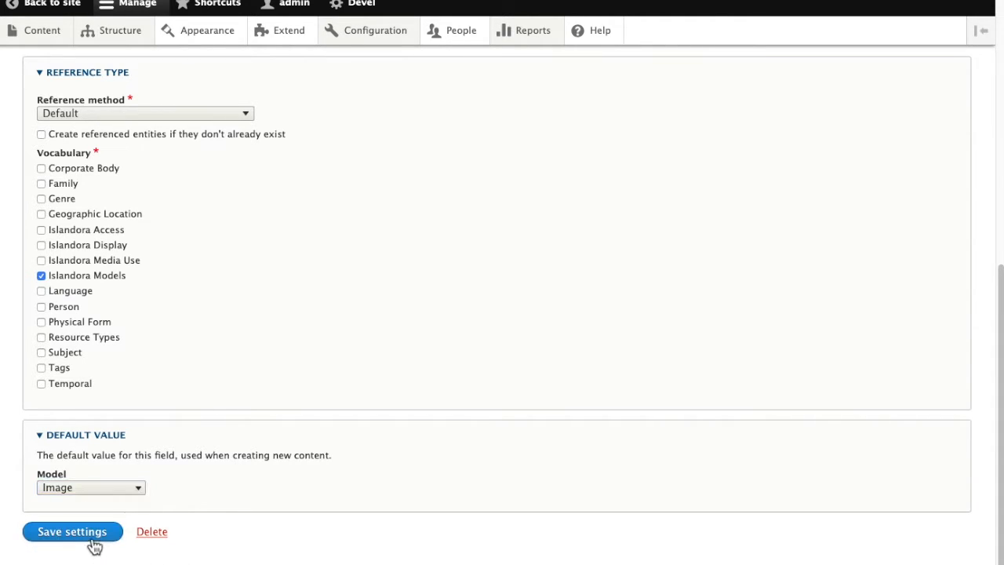
Step: Save the Model field settings and confirm a new Repository Item form presets Model to Image
left_click(72, 530)
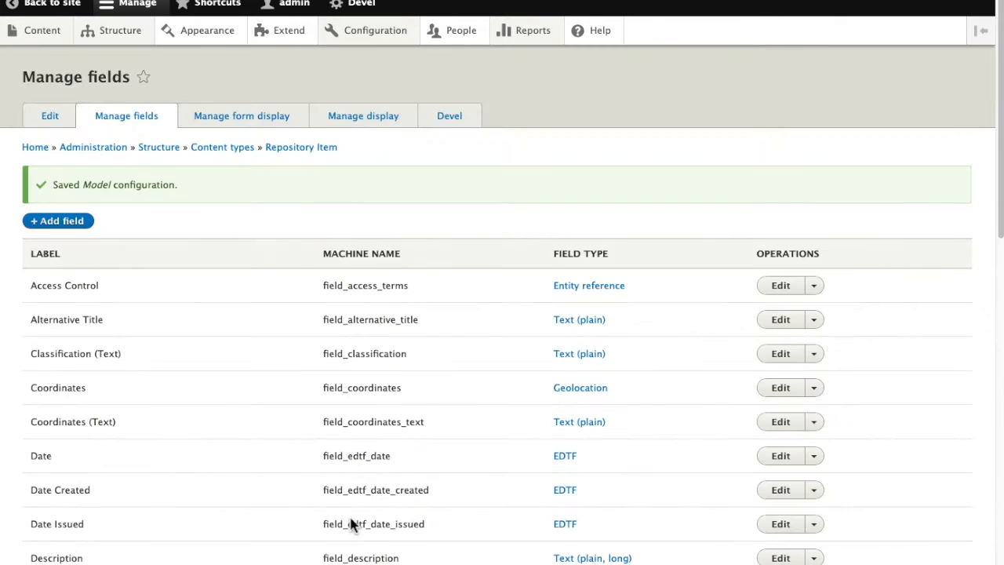
mouse_move(483, 216)
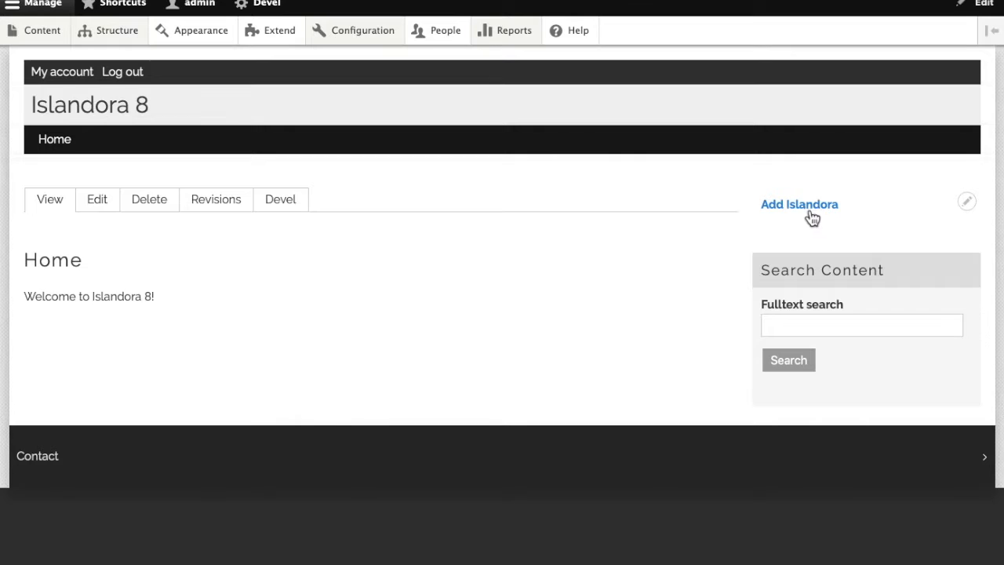
left_click(799, 204)
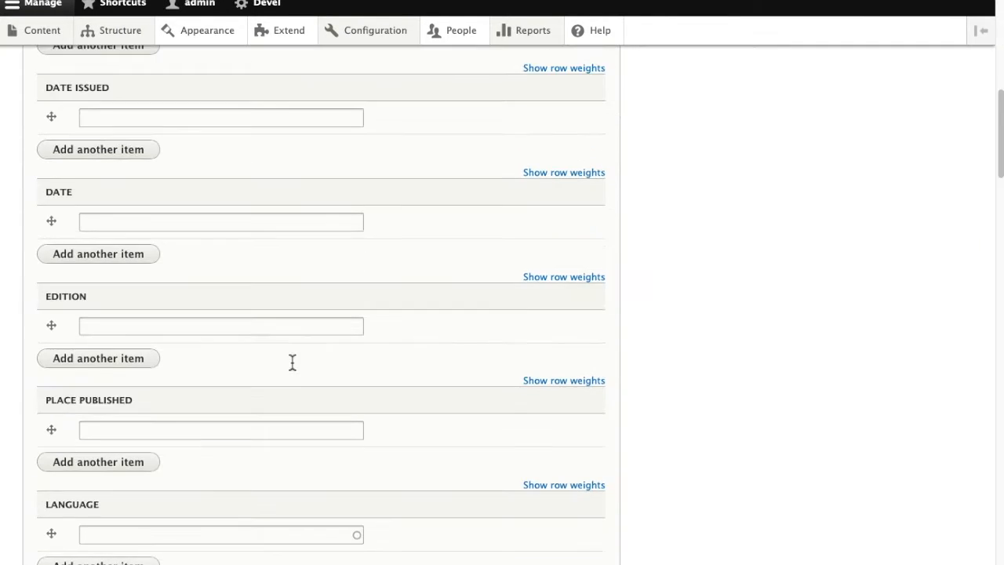
scroll("down", 3)
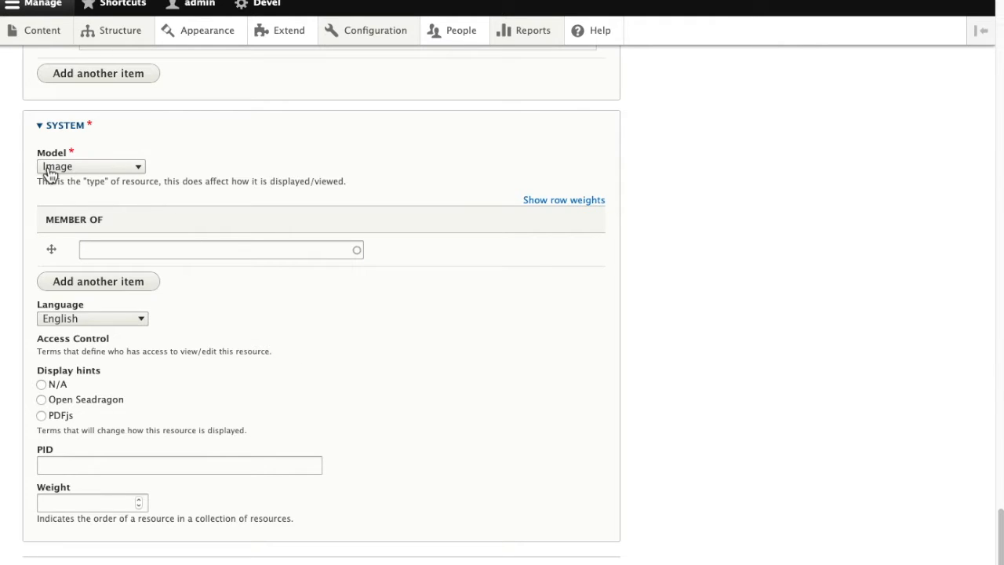
mouse_move(60, 154)
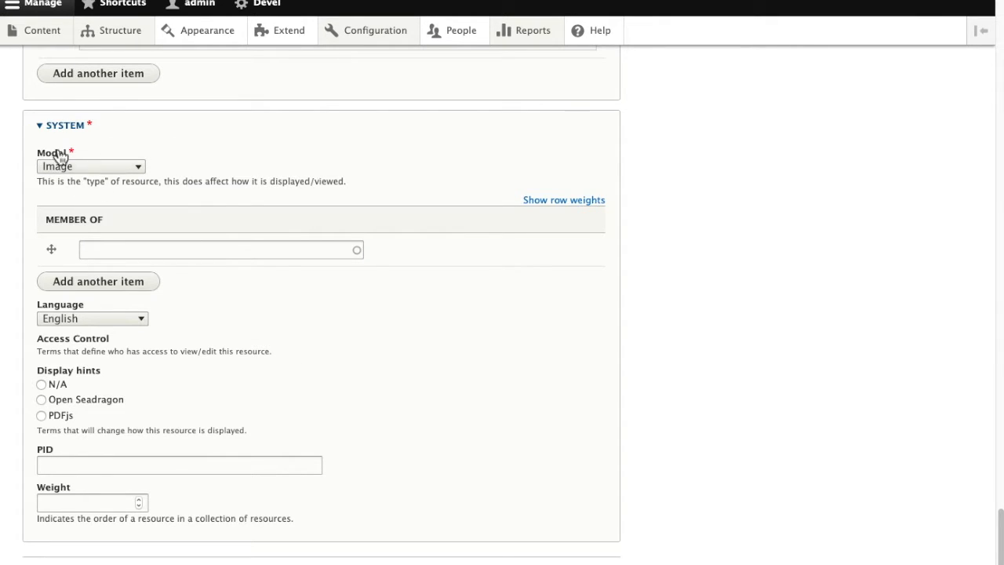
mouse_move(223, 180)
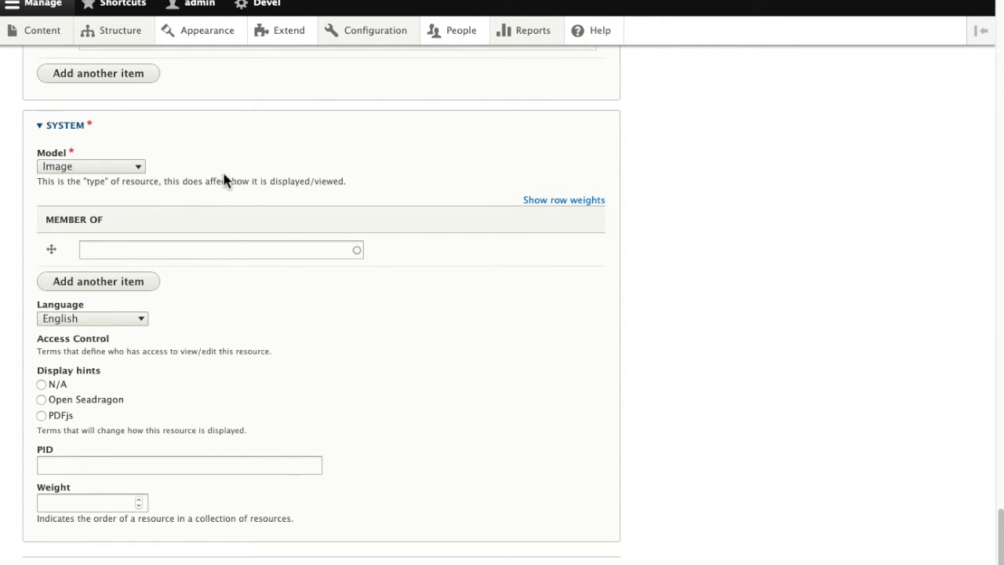
Step: Return to Repository Item's Manage fields list and expand the Classification (Text) field's extra operations
scroll("down", 3)
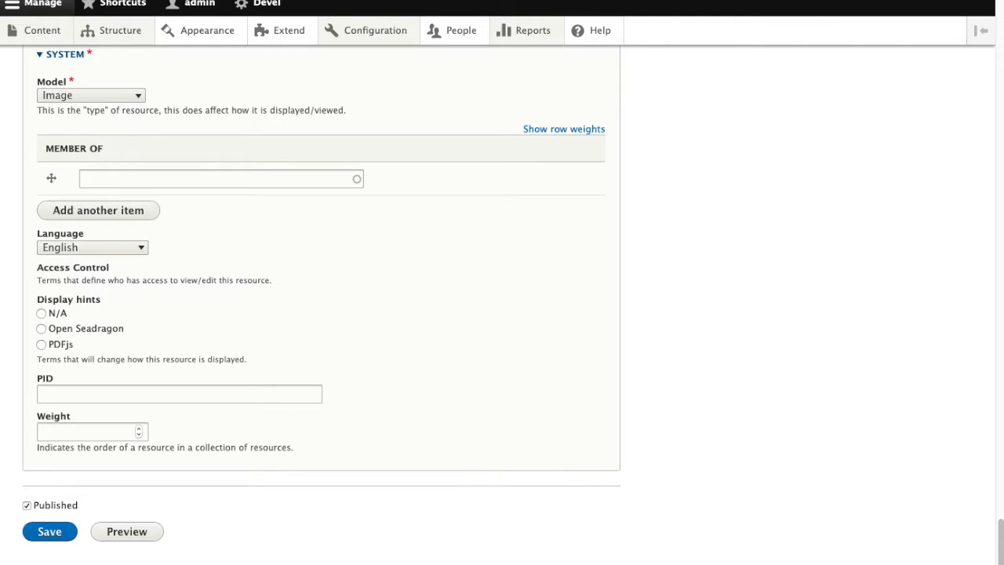
mouse_move(121, 30)
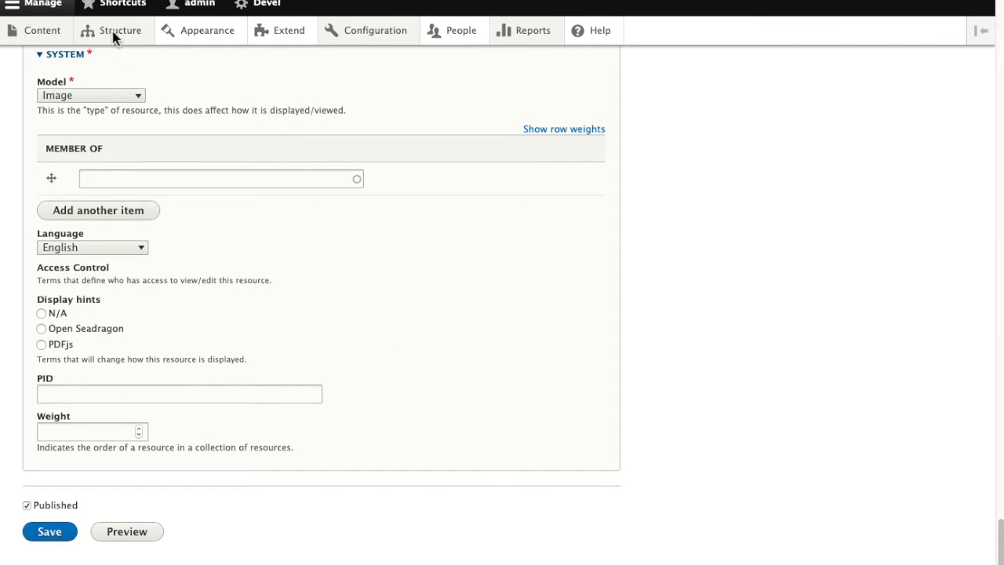
left_click(121, 29)
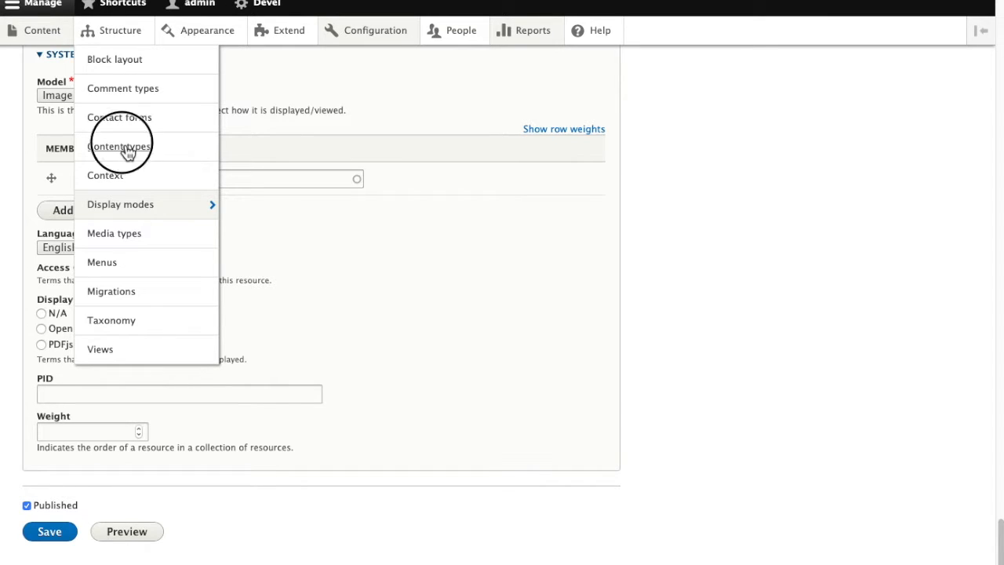
left_click(119, 148)
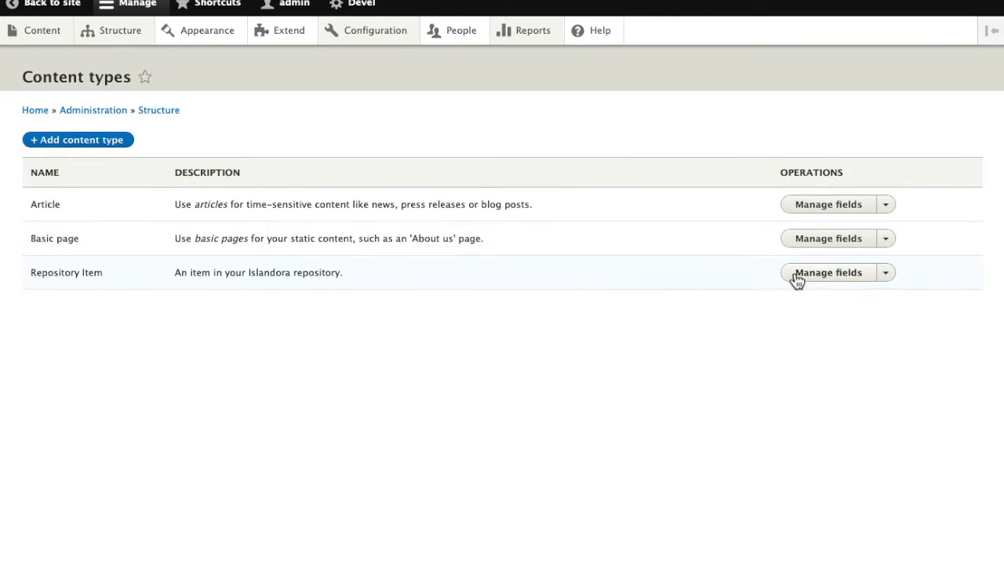
left_click(828, 273)
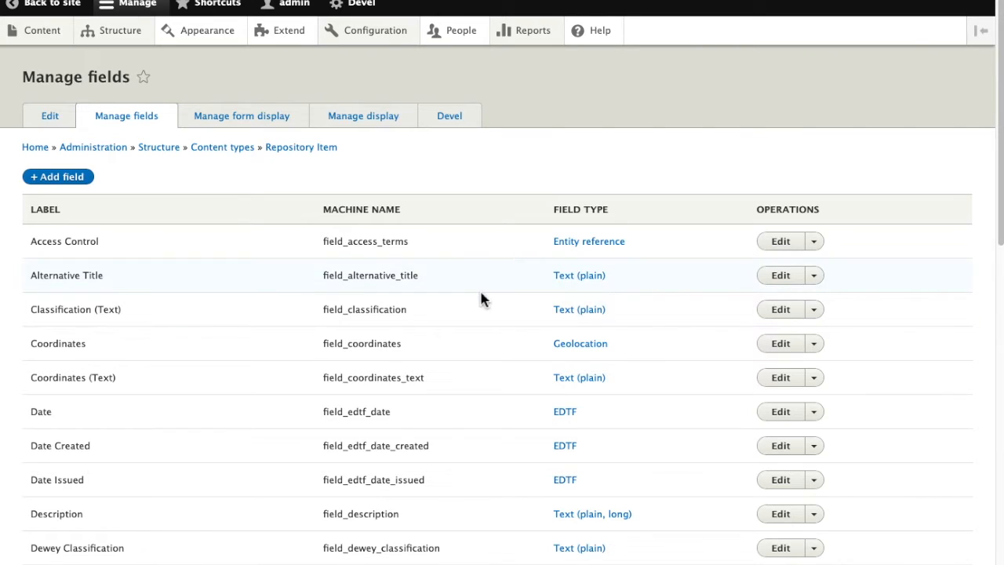
left_click(814, 309)
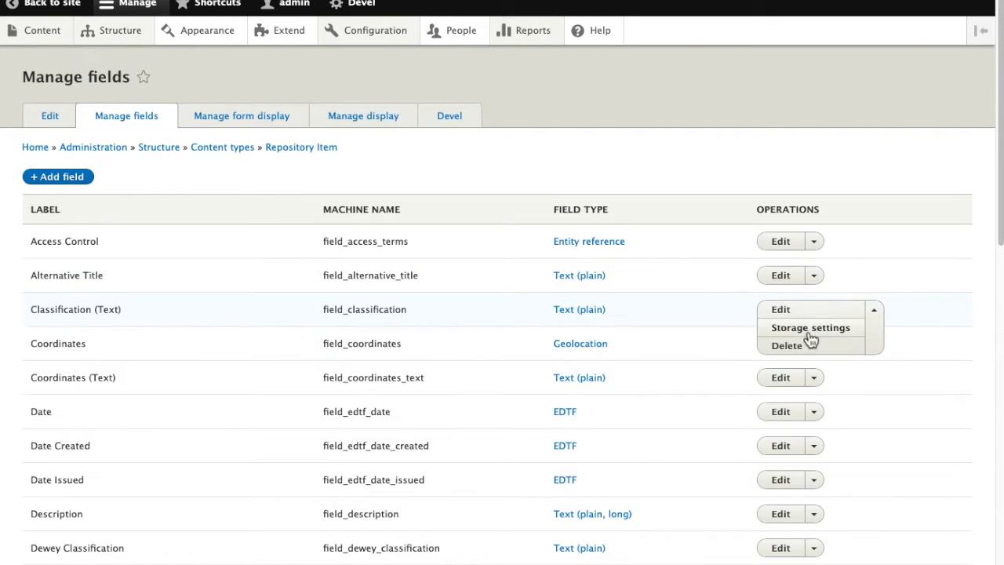
mouse_move(784, 345)
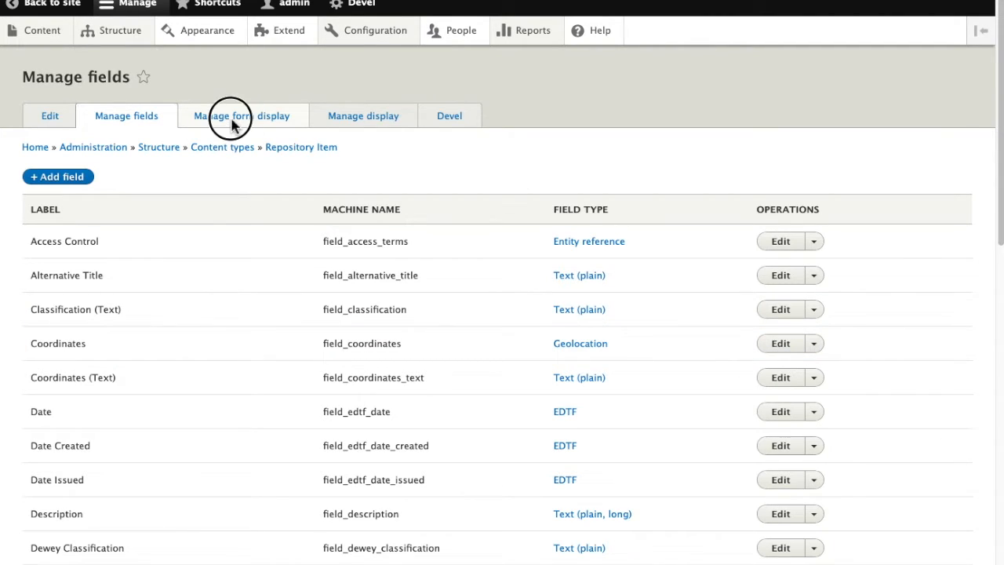
Step: In Manage form display, move the OCLC Number field down toward the Disabled section
left_click(244, 116)
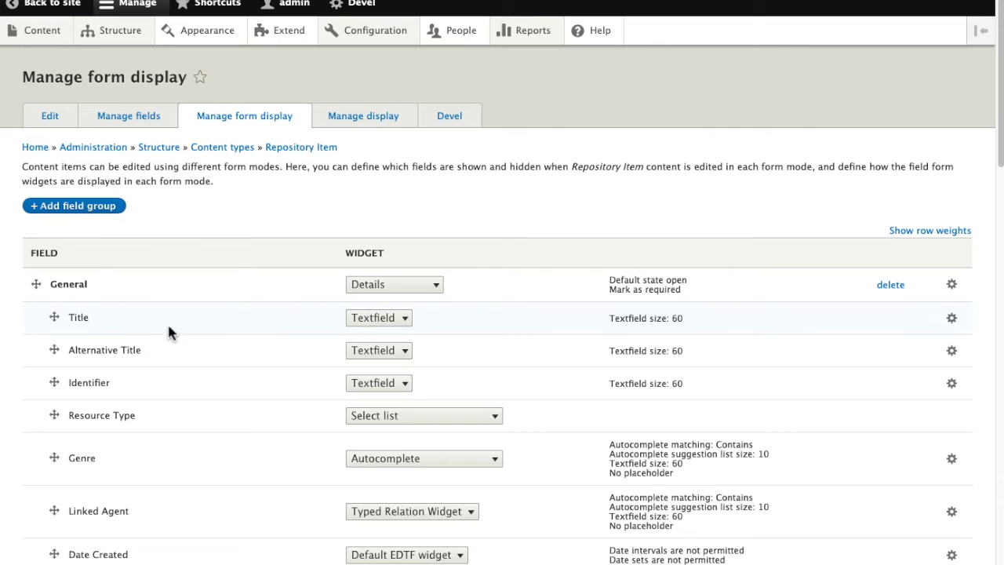
scroll("down", 3)
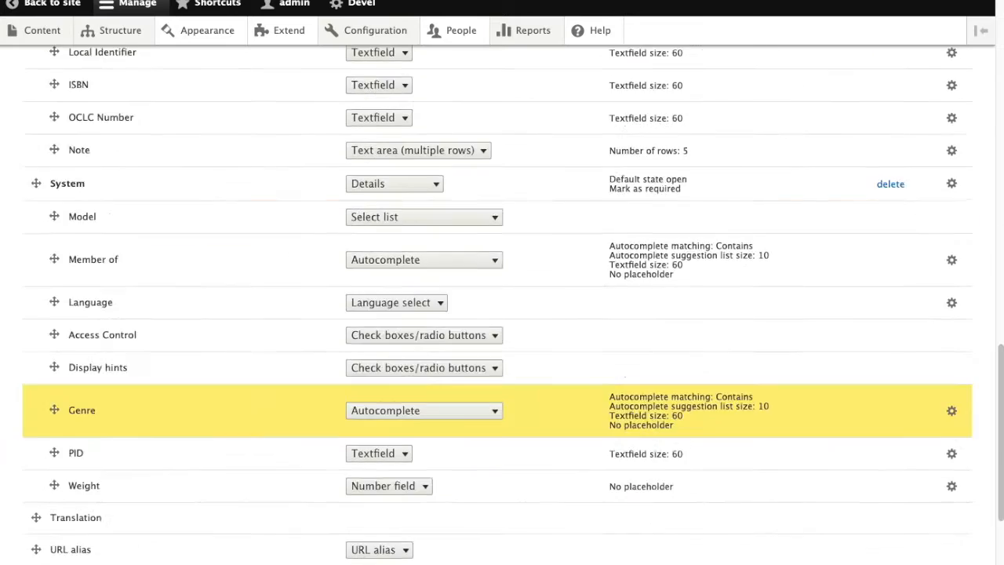
scroll("down", 3)
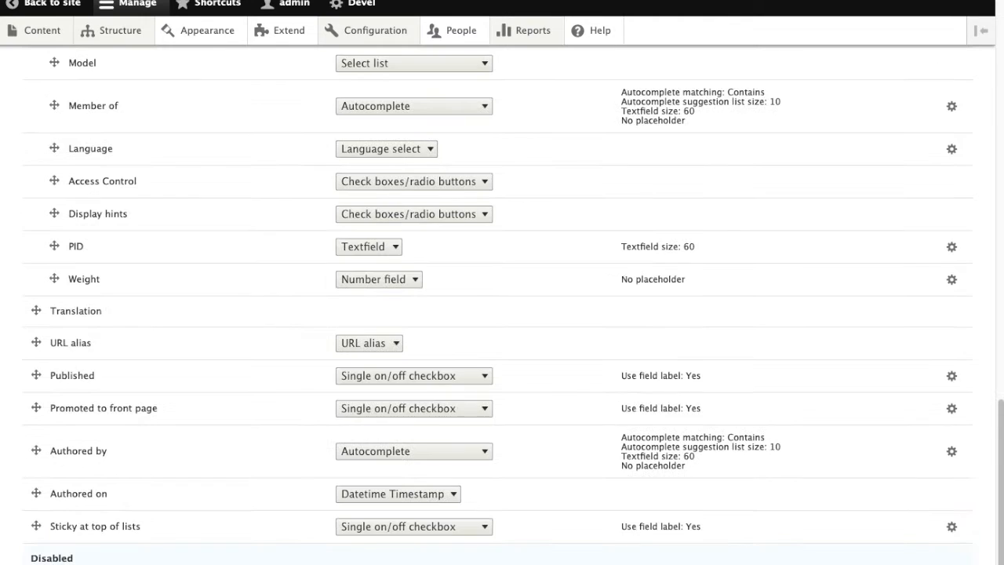
scroll("down", 3)
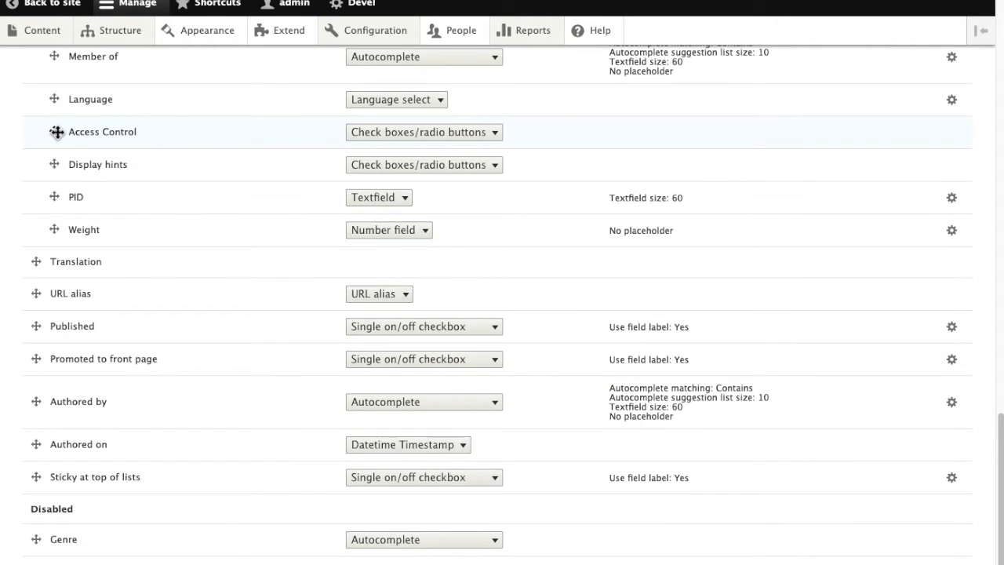
scroll("up", 3)
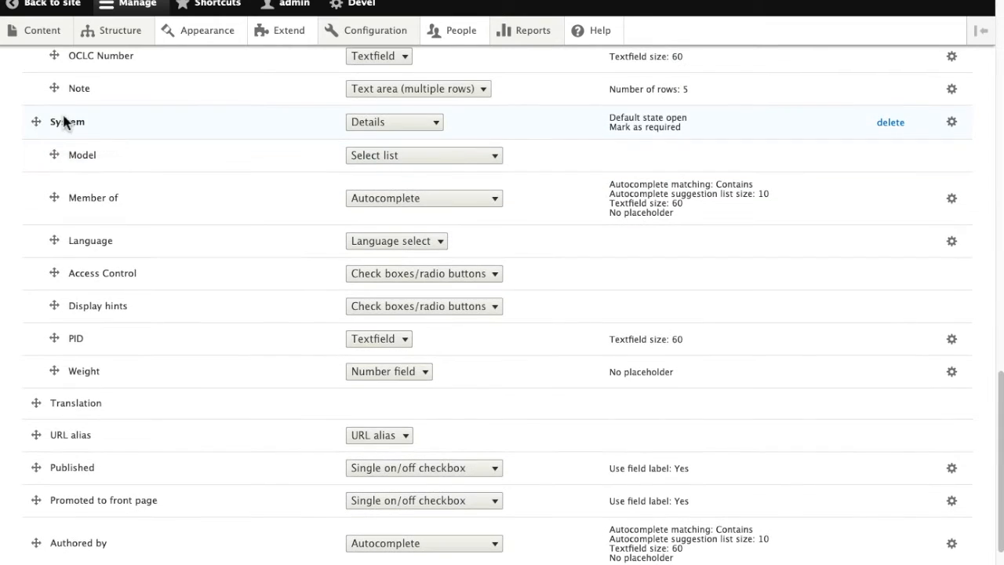
left_click_drag(54, 56, 53, 494)
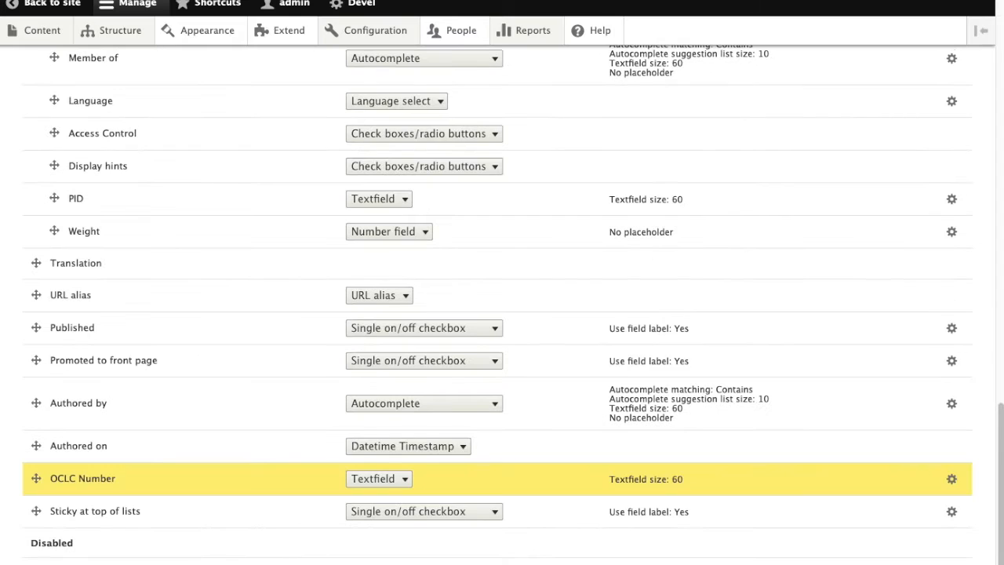
scroll("up", 3)
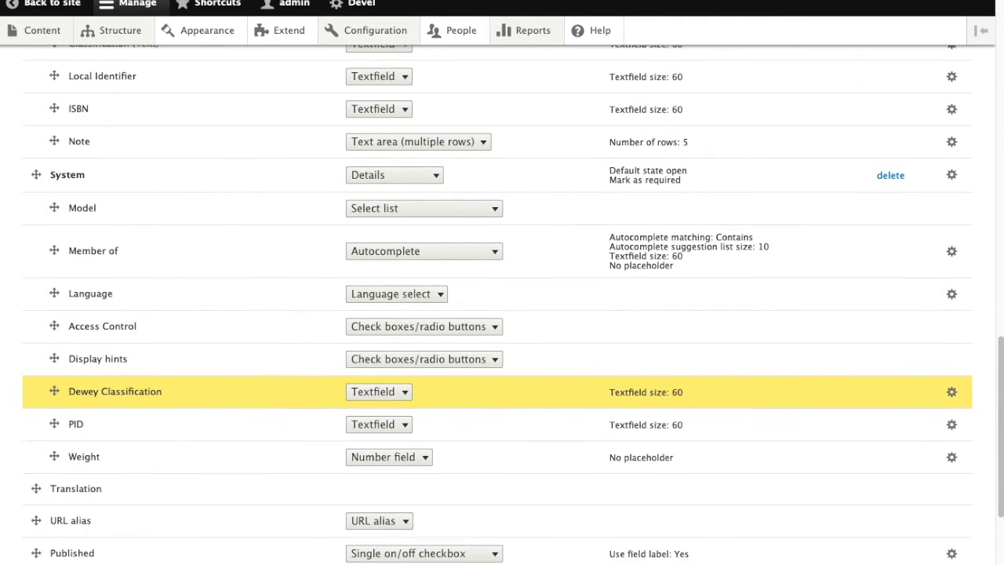
Step: Move Geographic Subject into the Disabled fields of the form display
scroll("down", 3)
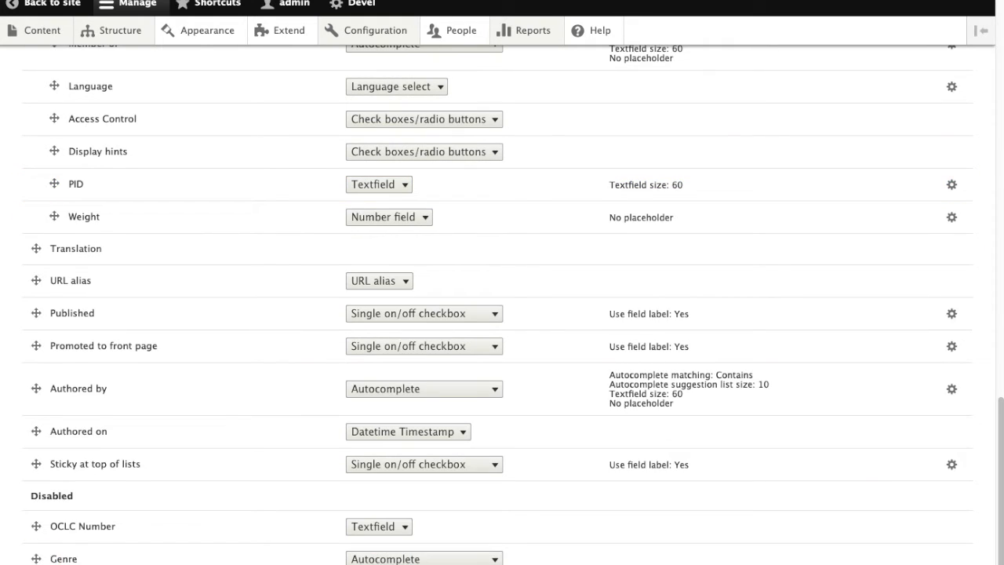
scroll("up", 3)
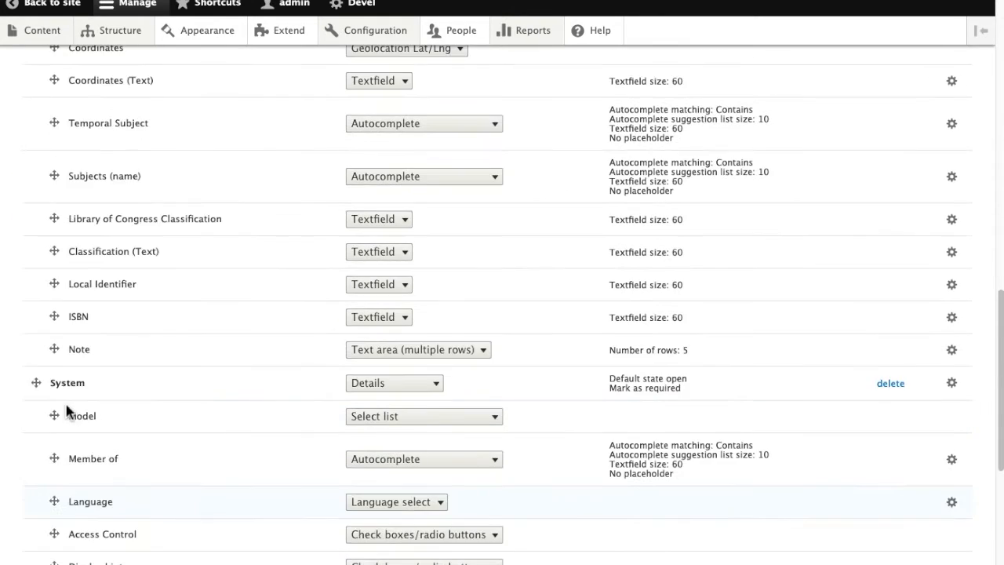
scroll("up", 3)
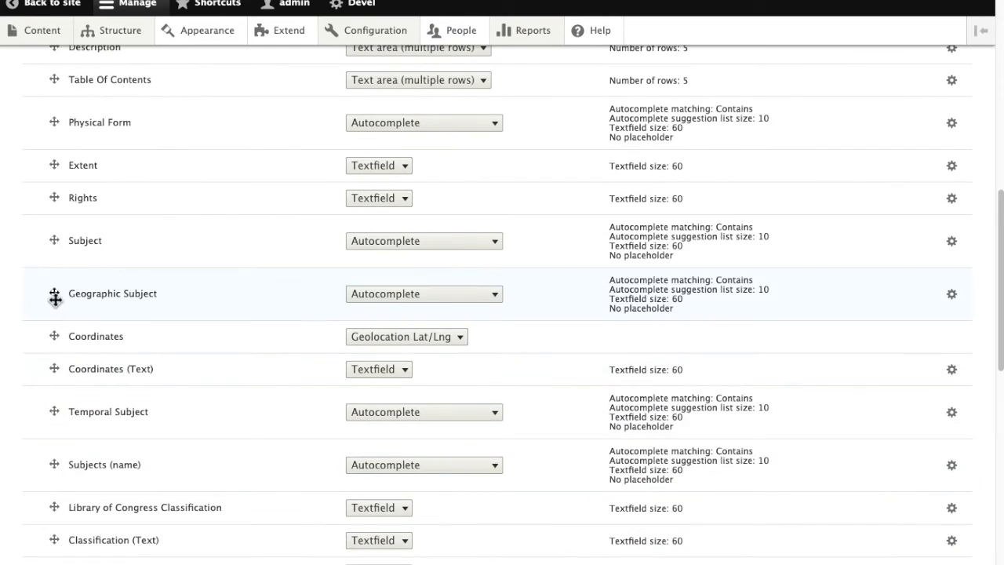
left_click_drag(53, 293, 44, 487)
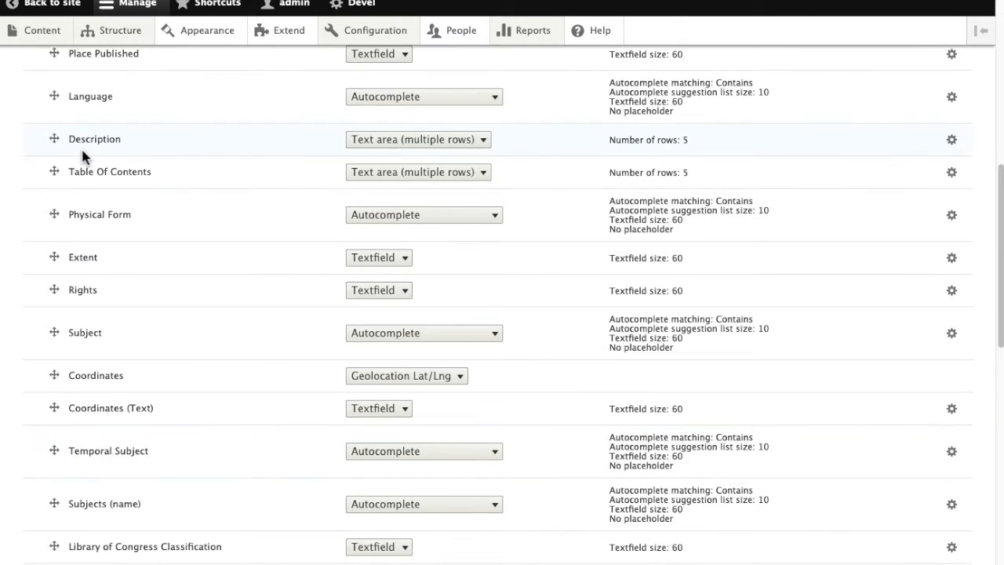
scroll("down", 3)
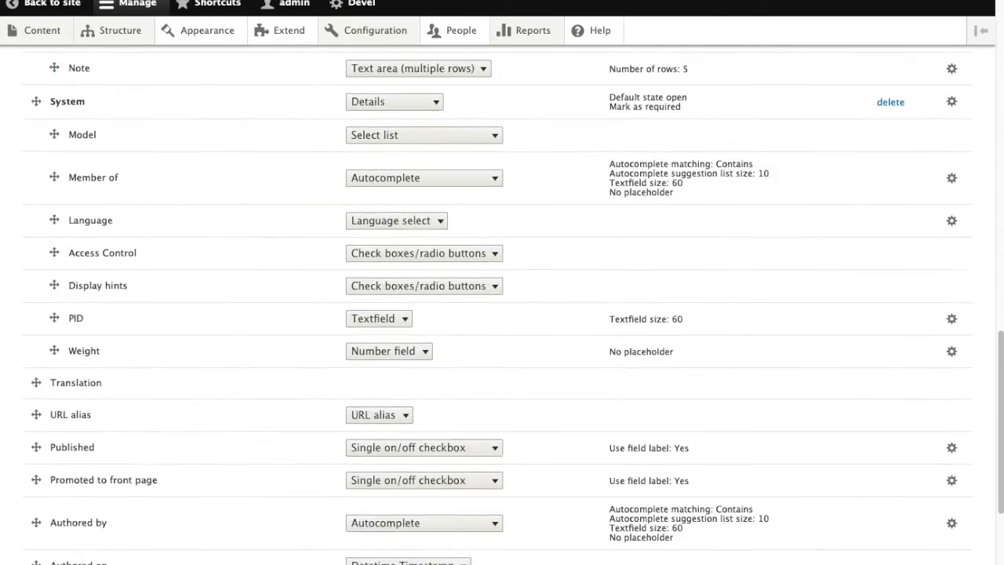
scroll("down", 3)
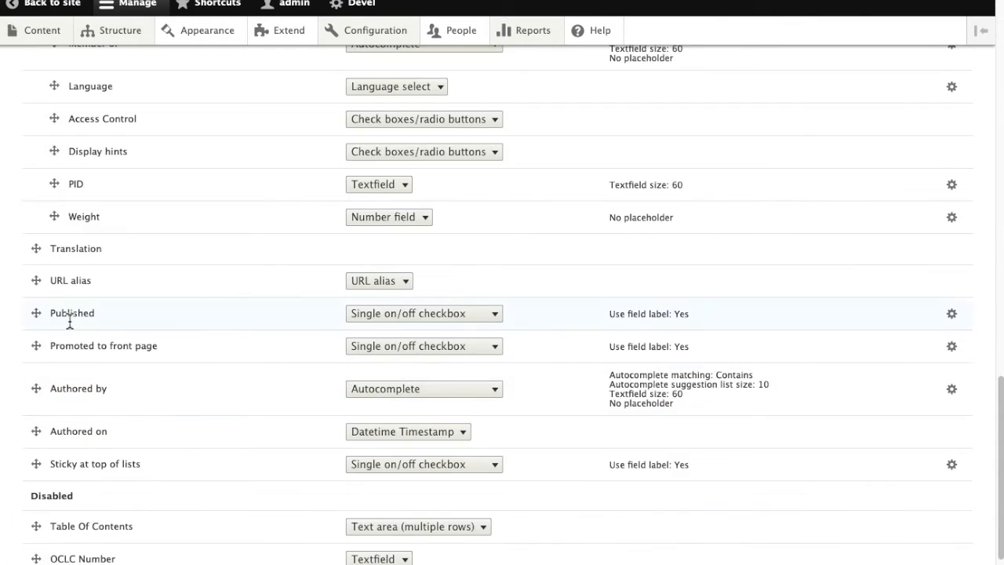
scroll("up", 3)
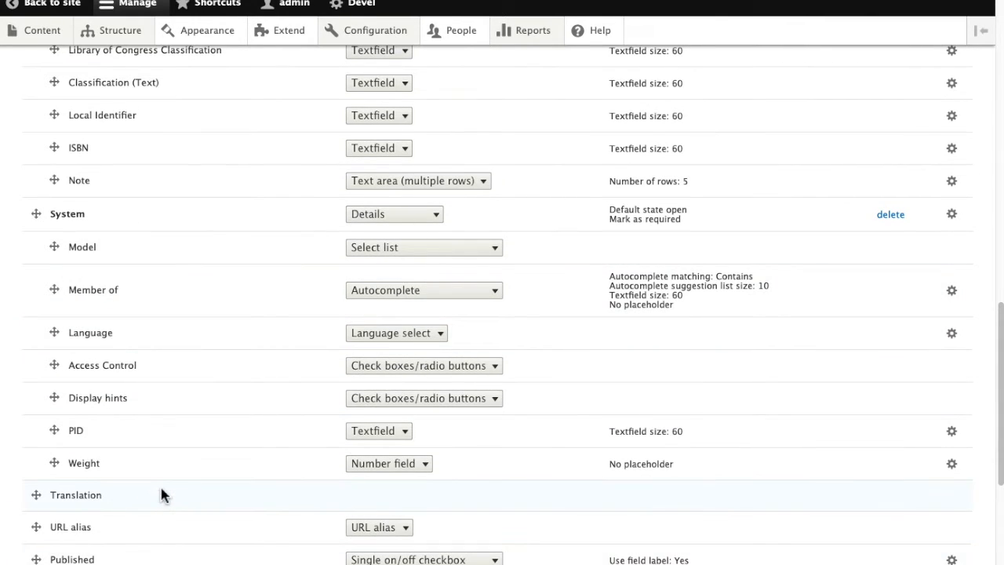
scroll("down", 3)
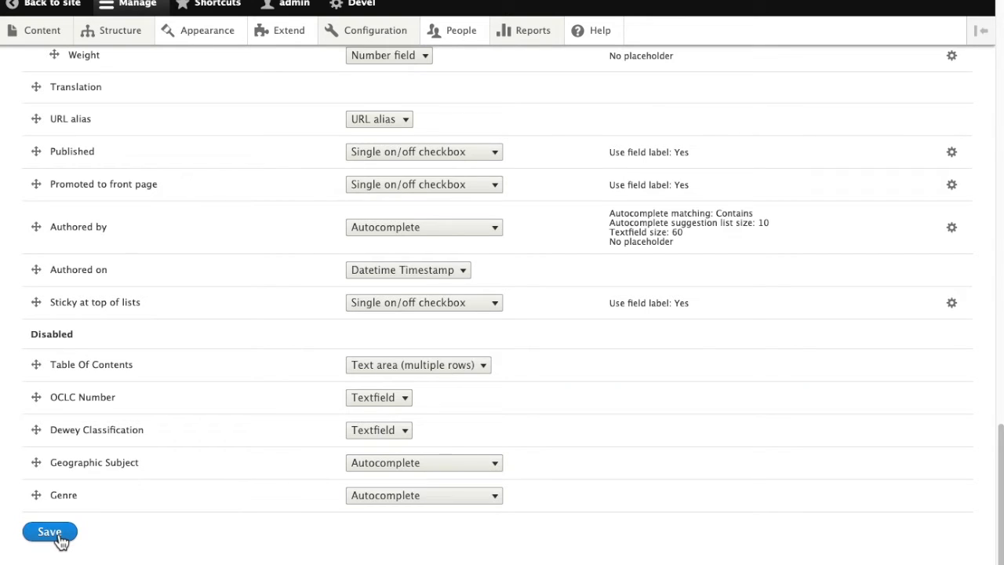
Step: Save the form display, then review a fresh Create Repository Item form from the home page
left_click(51, 531)
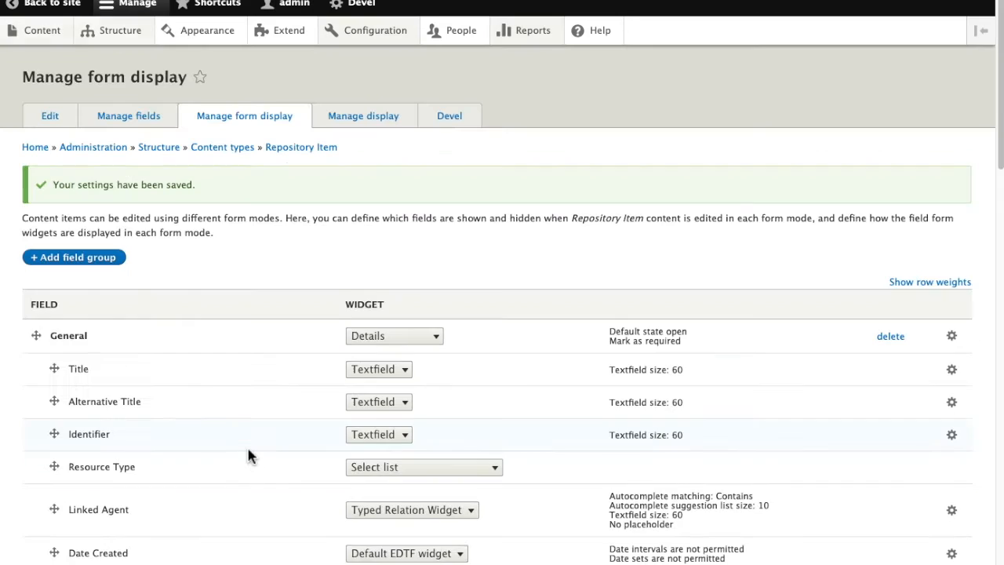
mouse_move(34, 147)
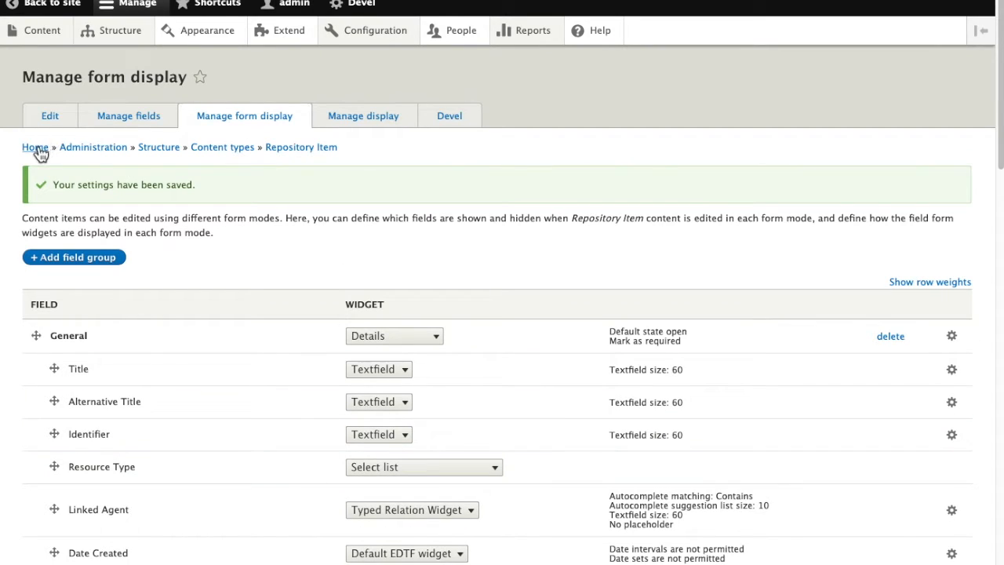
left_click(34, 147)
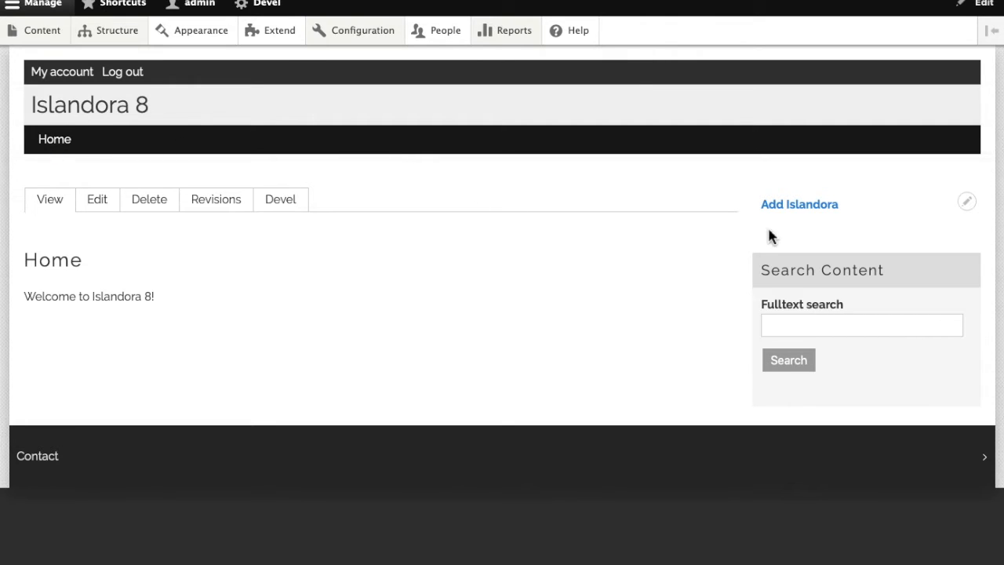
left_click(800, 204)
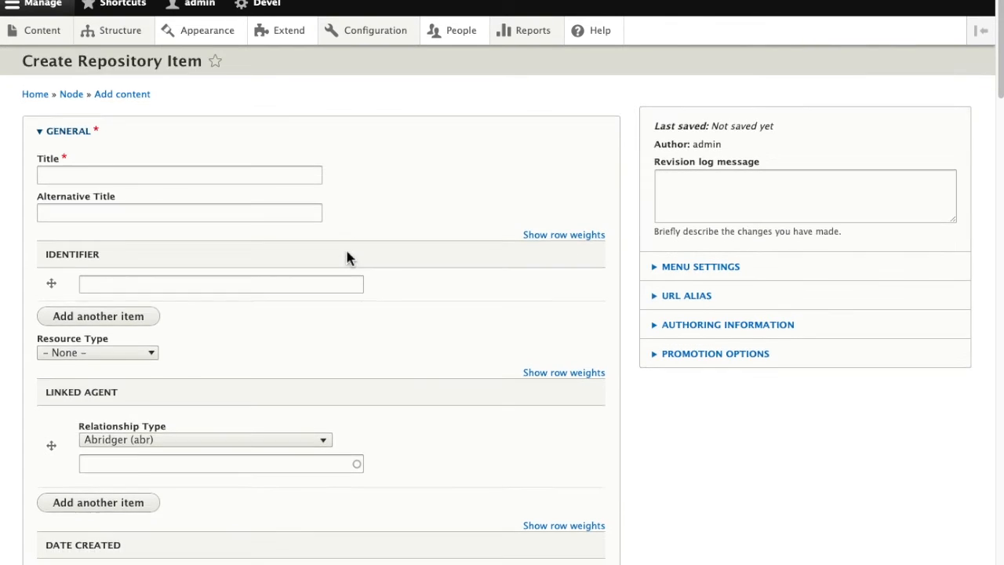
scroll("down", 3)
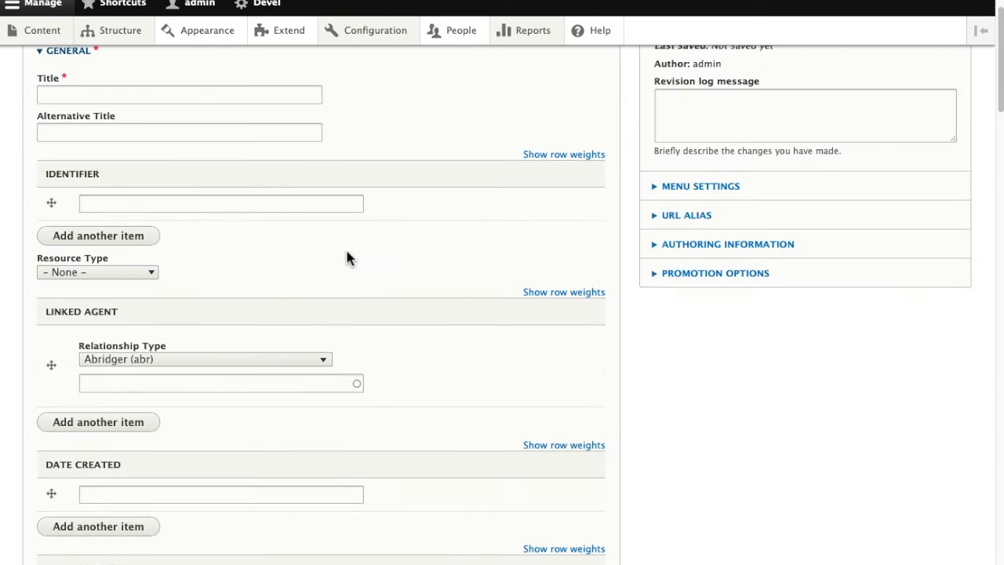
scroll("up", 3)
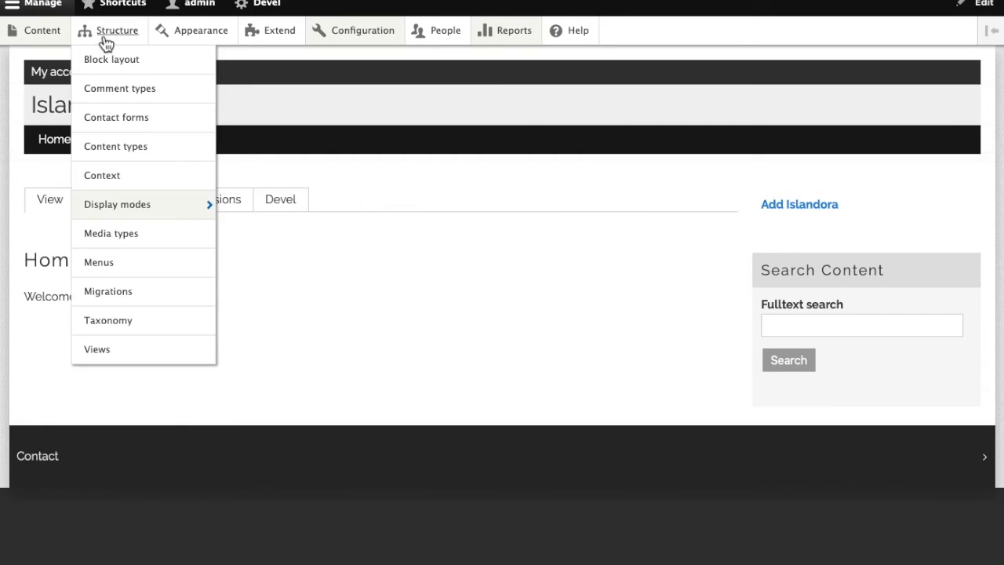
left_click(384, 375)
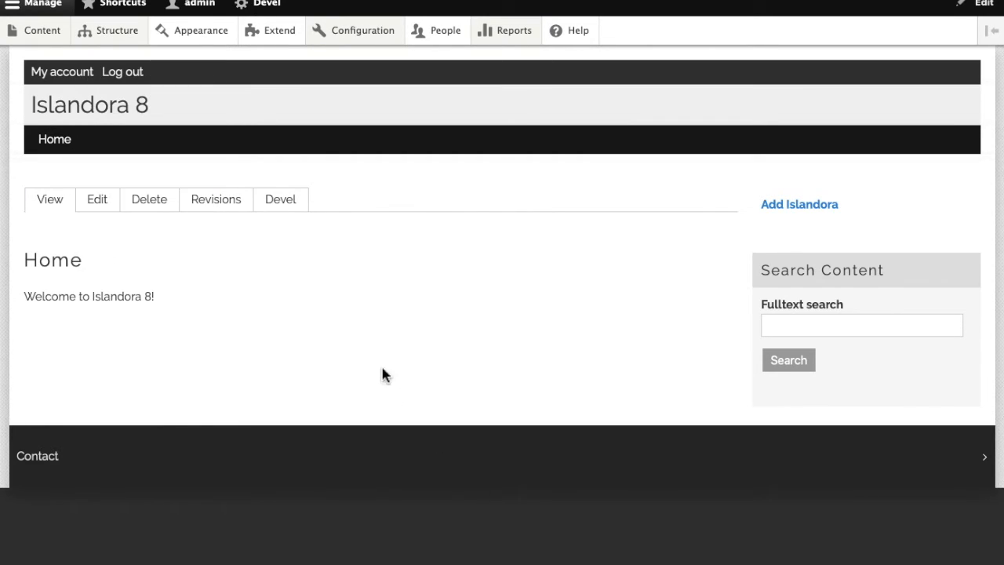
mouse_move(776, 198)
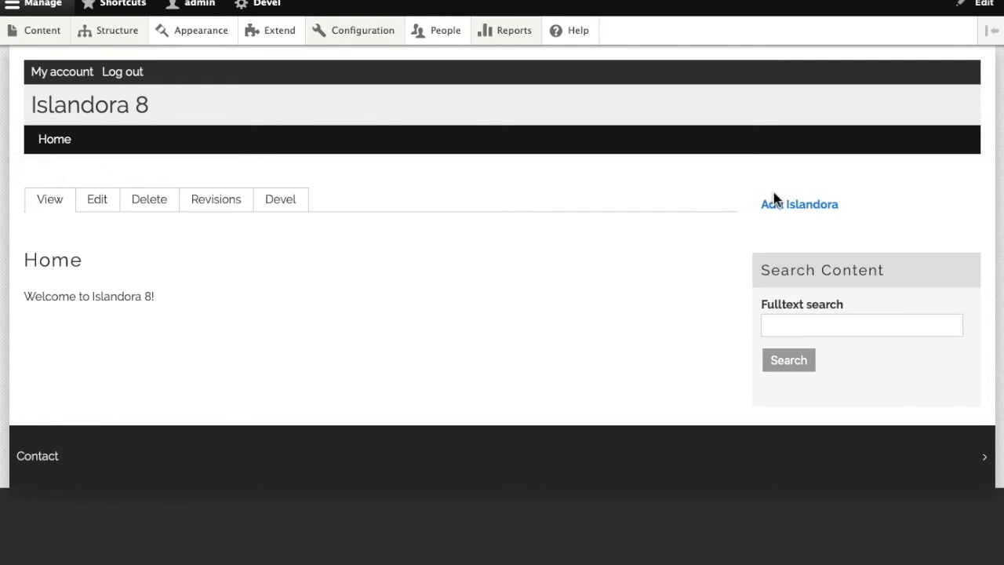
mouse_move(806, 213)
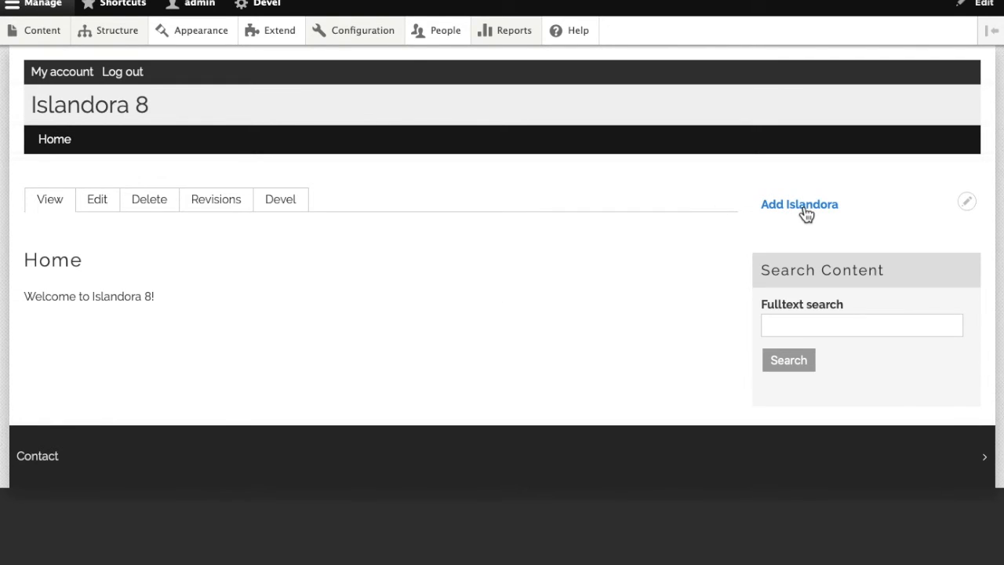
left_click(799, 204)
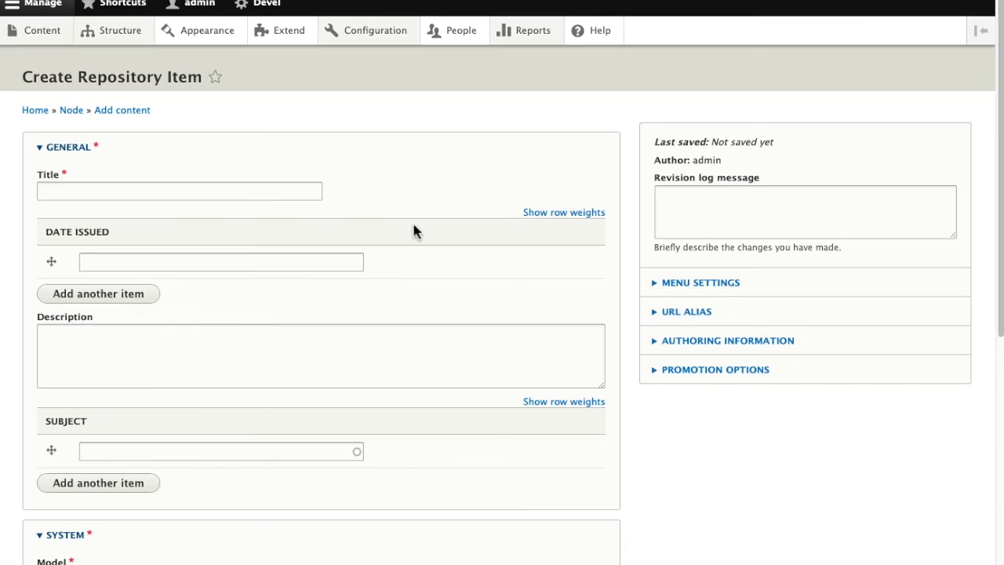
scroll("down", 3)
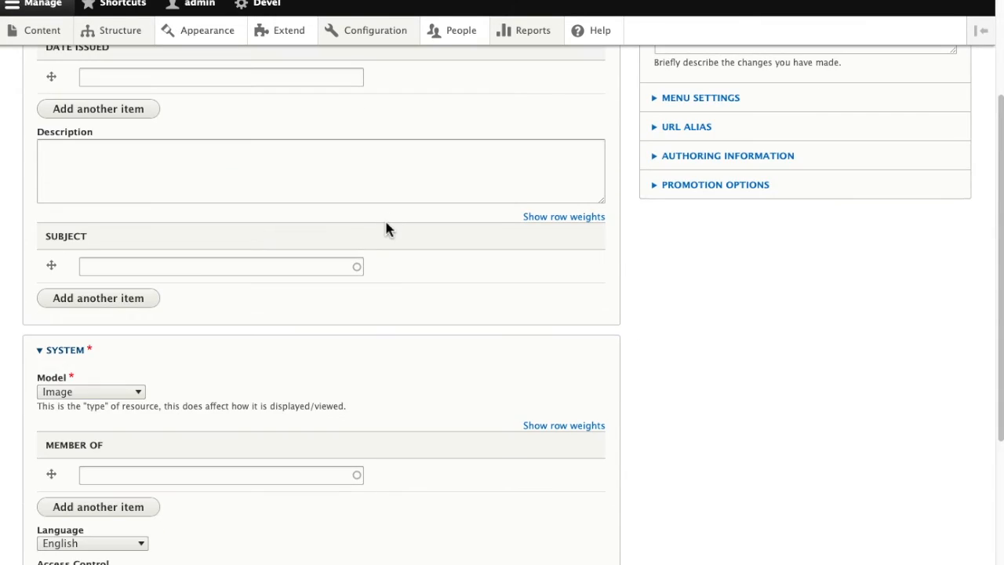
scroll("down", 3)
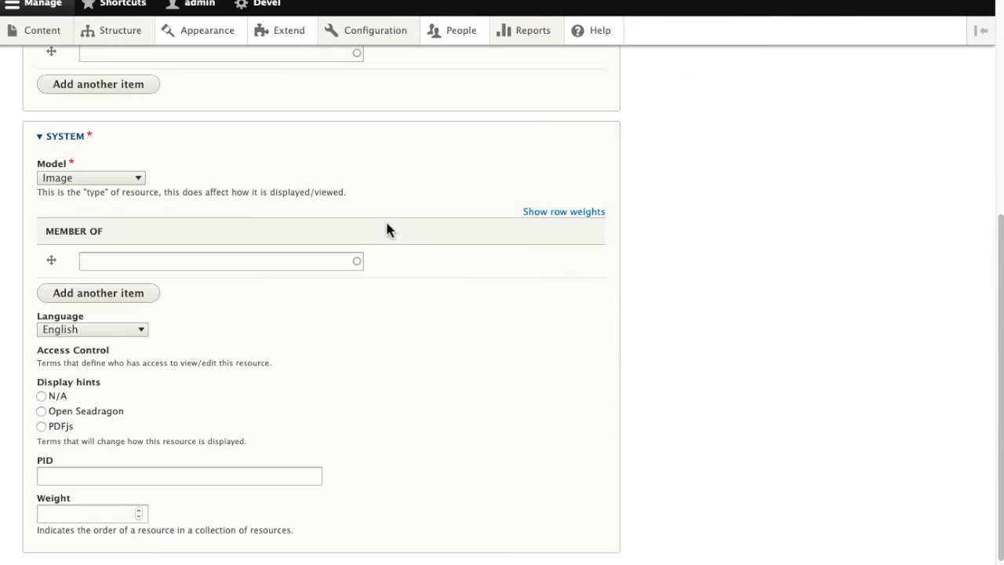
scroll("up", 3)
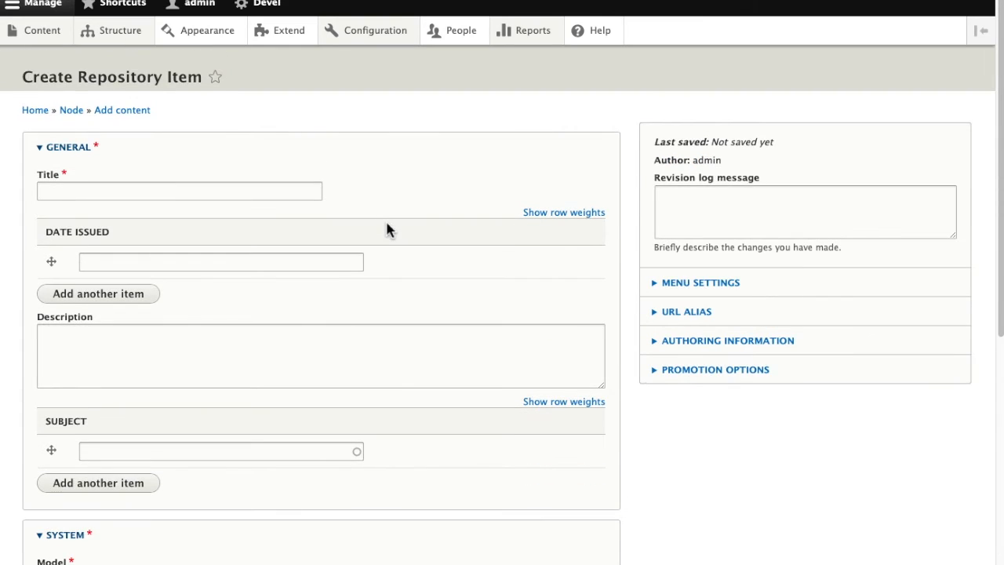
scroll("up", 3)
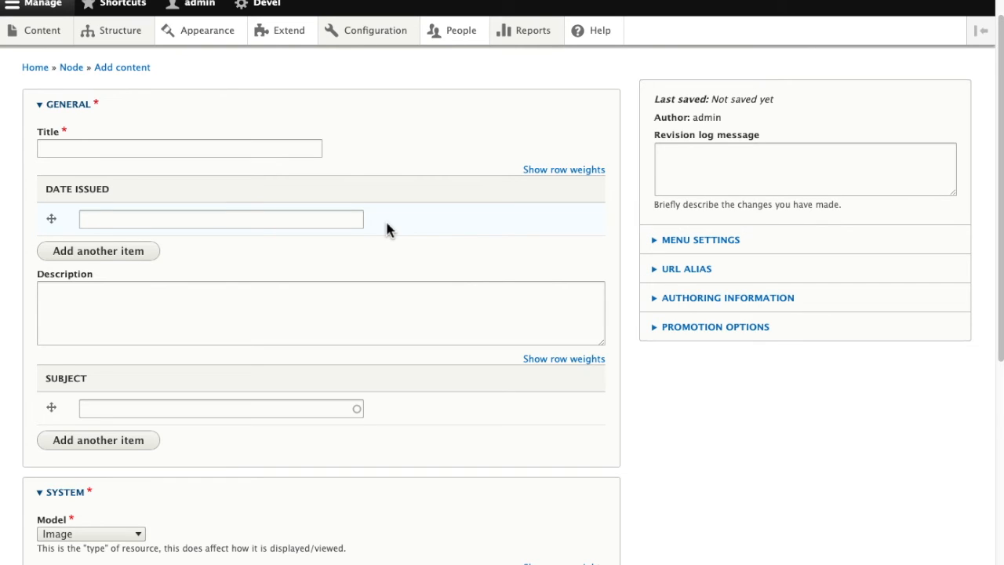
mouse_move(34, 70)
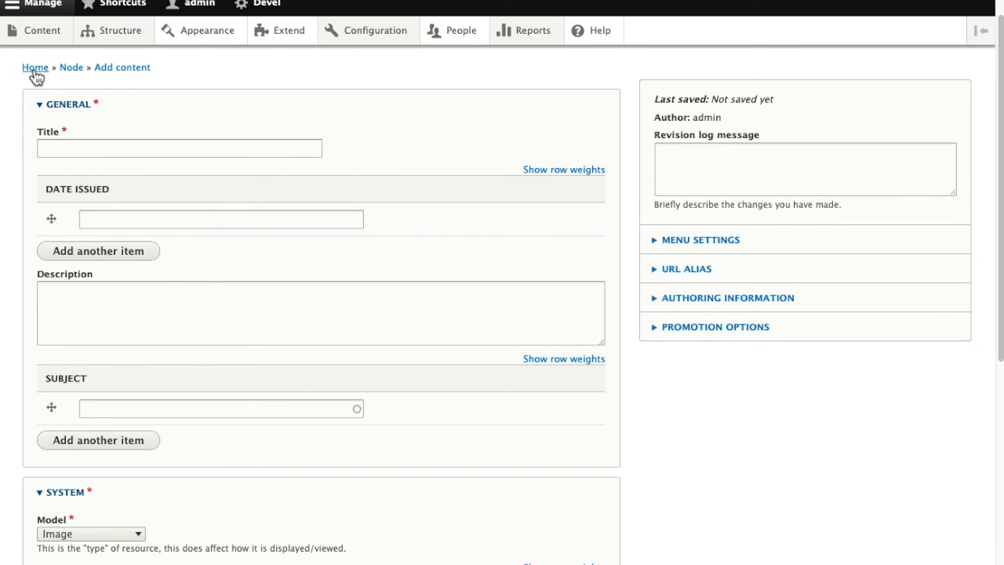
left_click(34, 66)
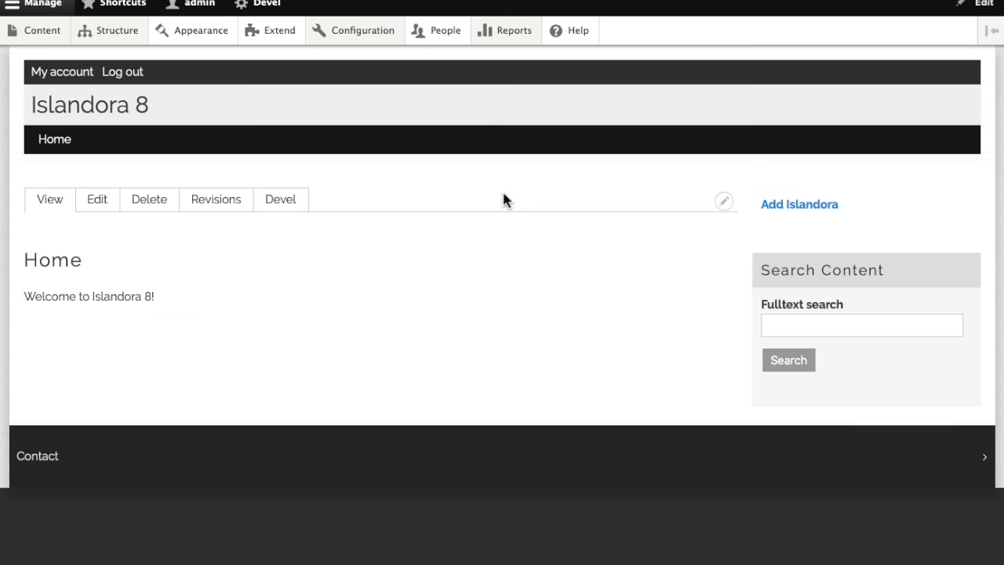